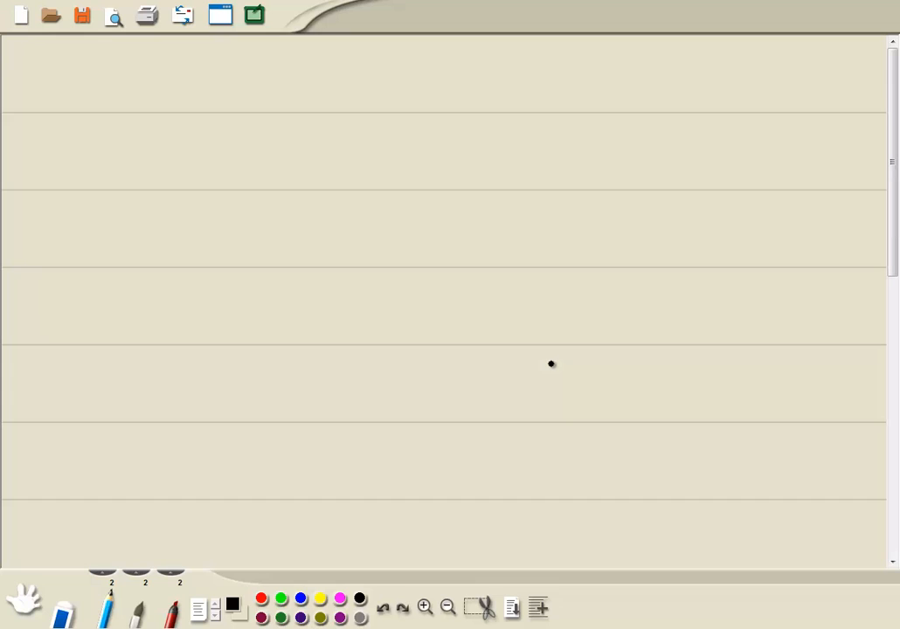
pyautogui.moveTo(91, 68)
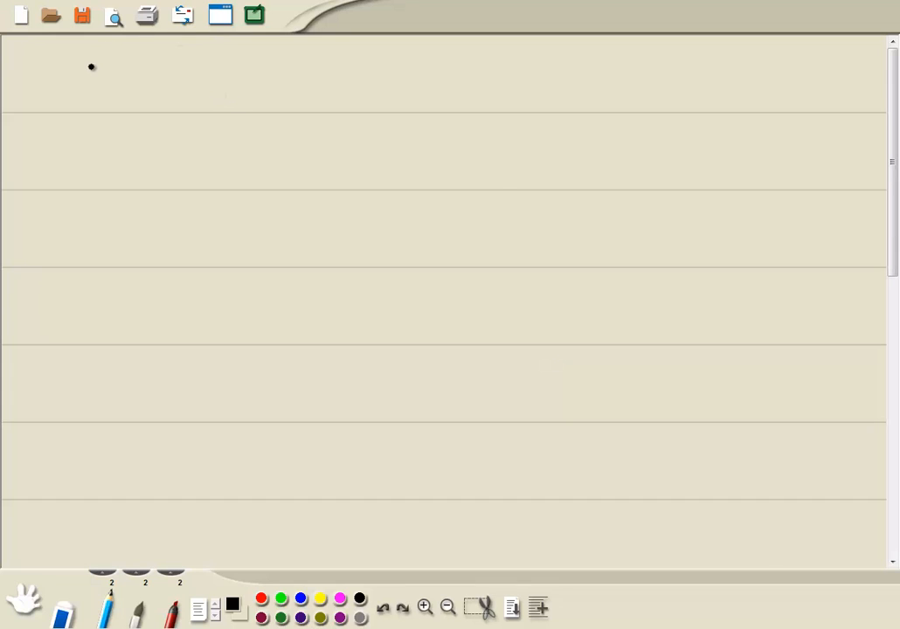
# Handwrite 6x^5+23x^4+2x^3-73x^2-60x+12 = 0 across the whiteboard's top line.
pyautogui.moveTo(79, 83); pyautogui.dragTo(122, 66)
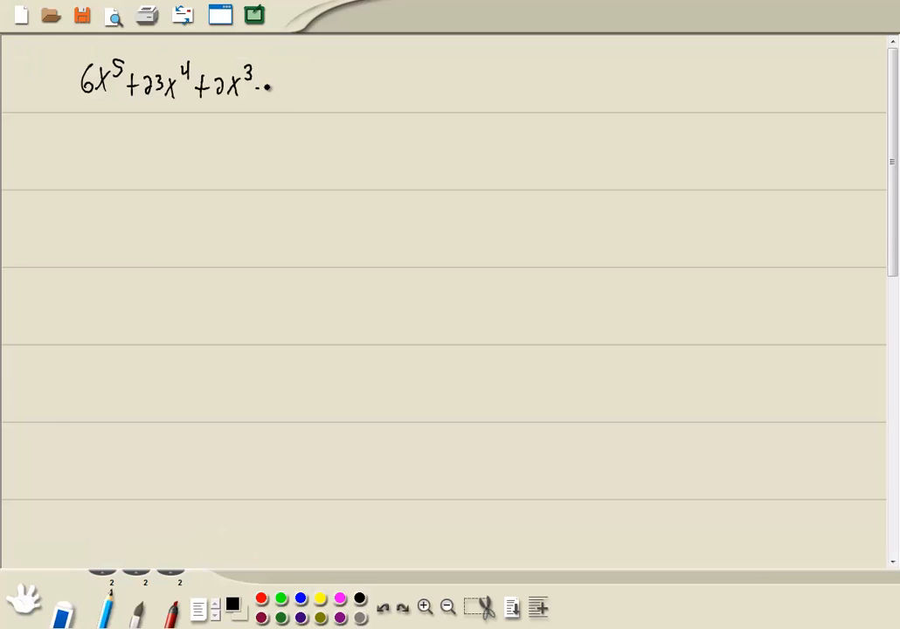
pyautogui.moveTo(271, 83); pyautogui.dragTo(328, 83)
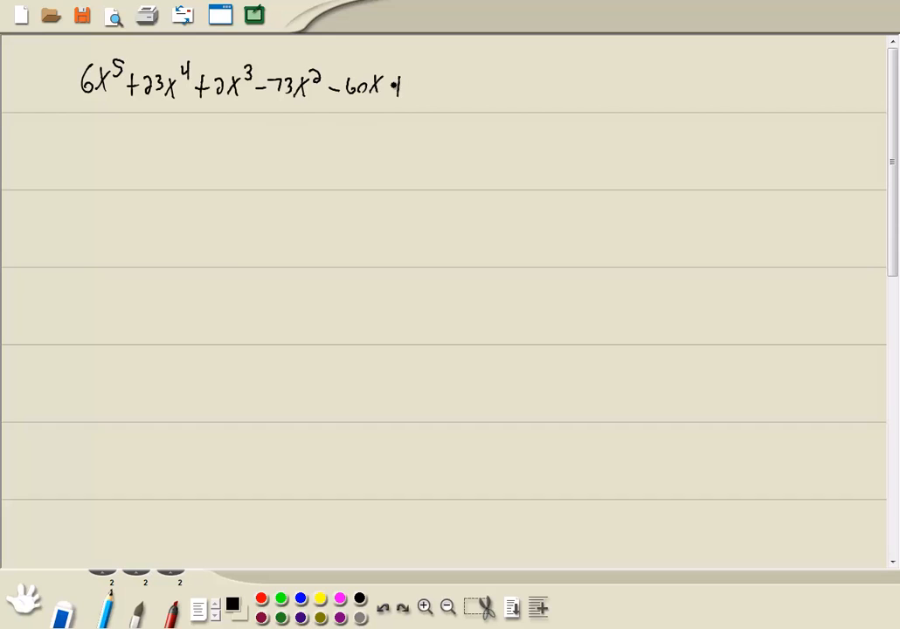
pyautogui.moveTo(402, 83); pyautogui.dragTo(472, 85)
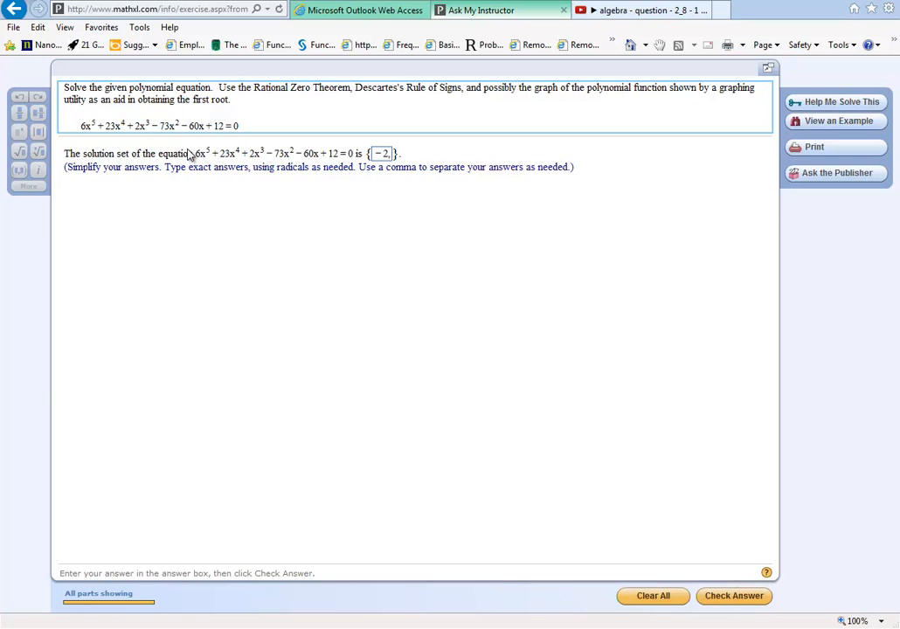
pyautogui.moveTo(339, 96)
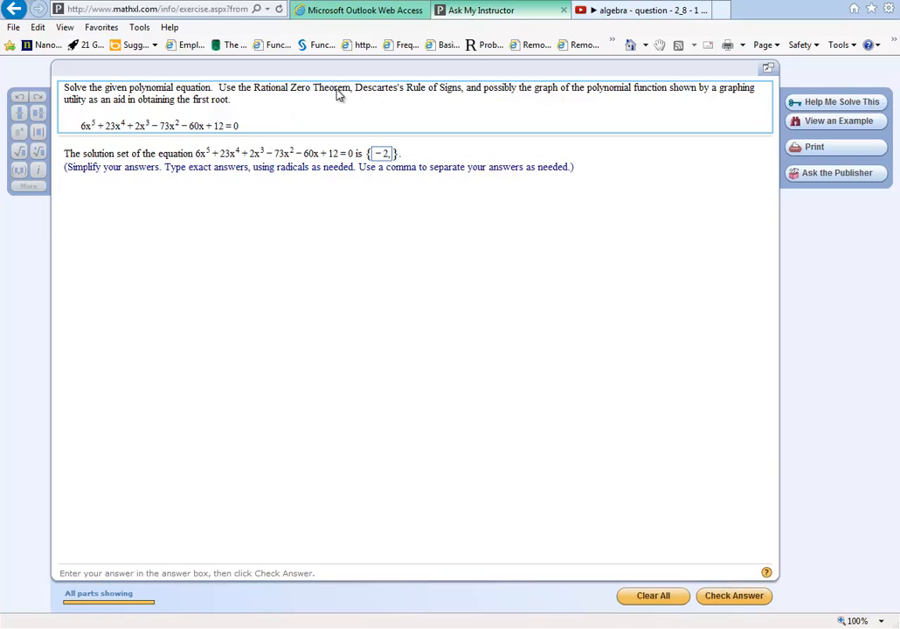
pyautogui.moveTo(196, 129)
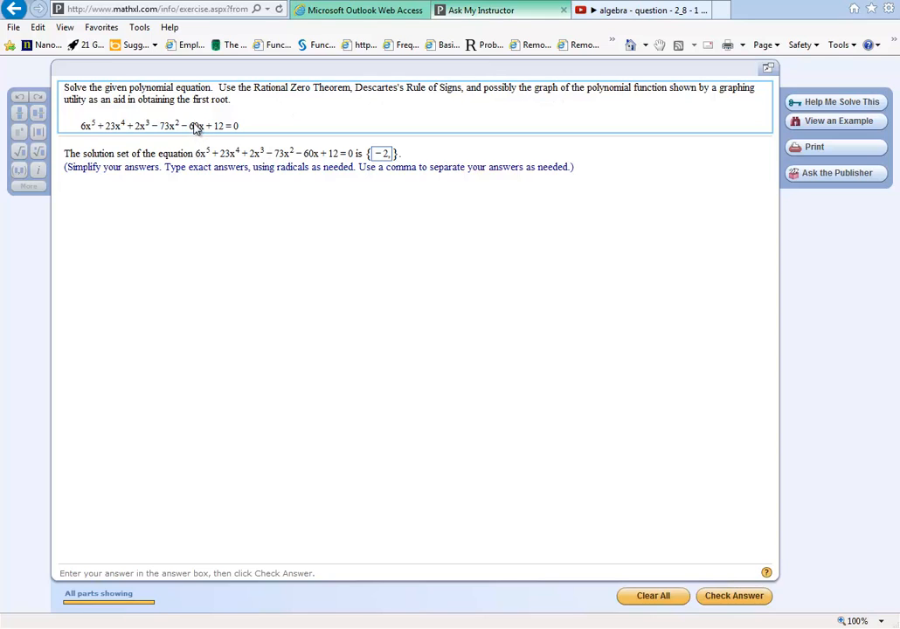
pyautogui.moveTo(413, 245)
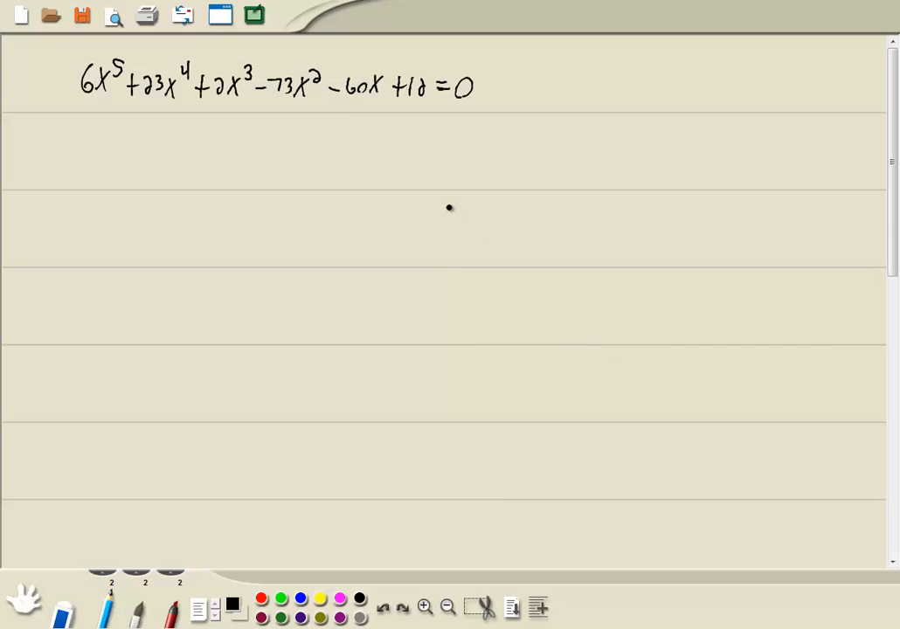
pyautogui.moveTo(386, 540)
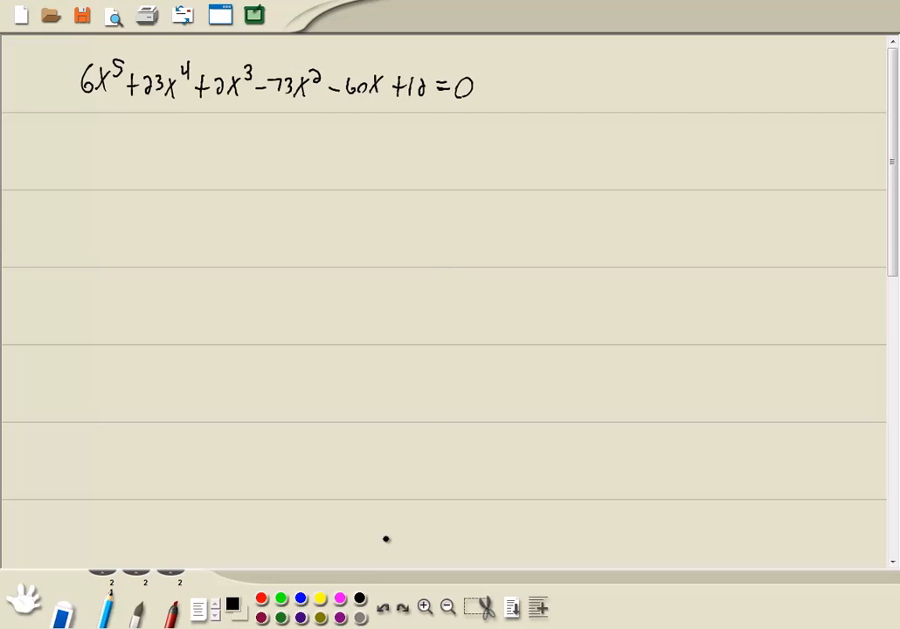
pyautogui.moveTo(394, 582)
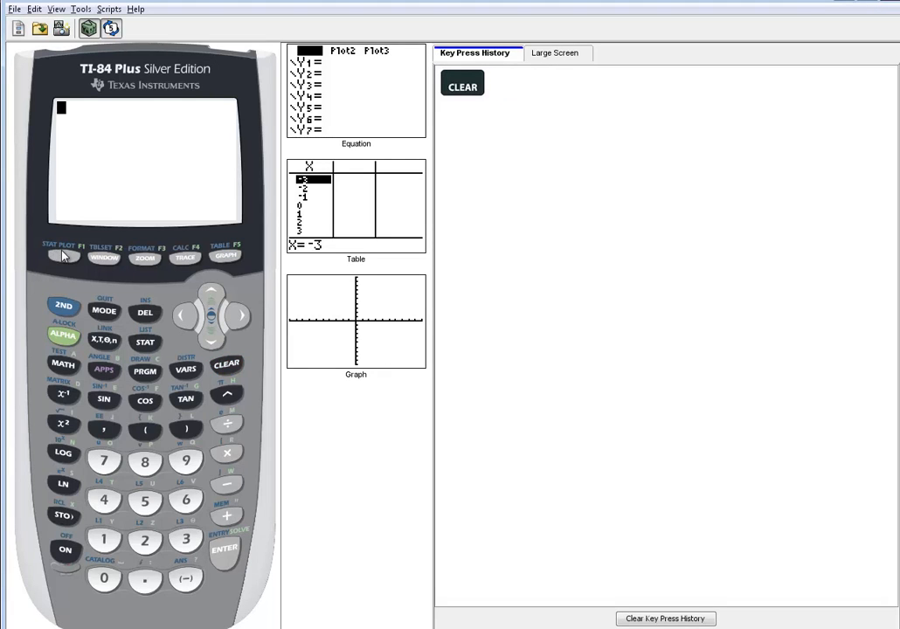
# Enter Y1=6X^5+23X^4+2X^3-73X²-60X+12 and Y2=0, then bring up CALC.
pyautogui.click(63, 254)
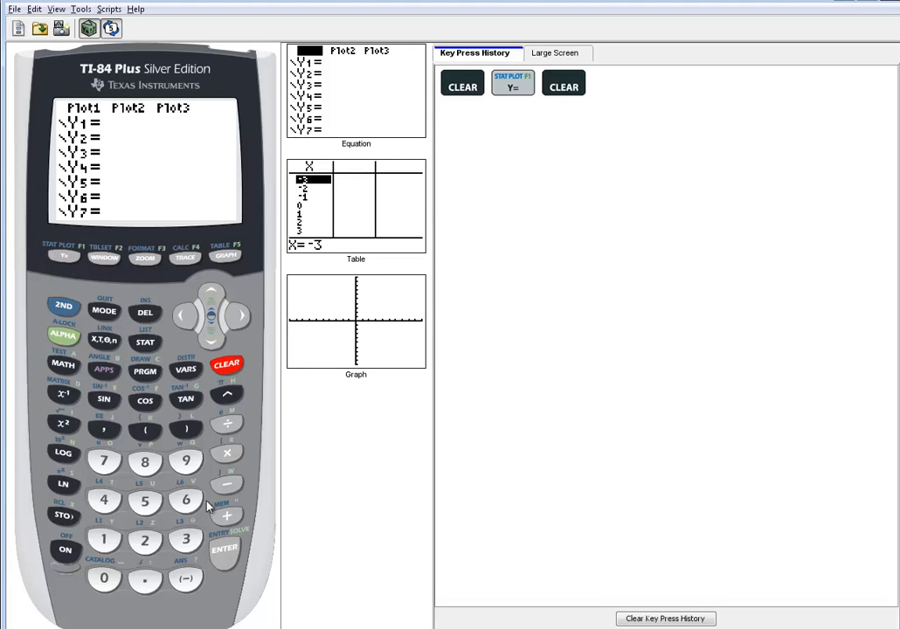
pyautogui.click(185, 500)
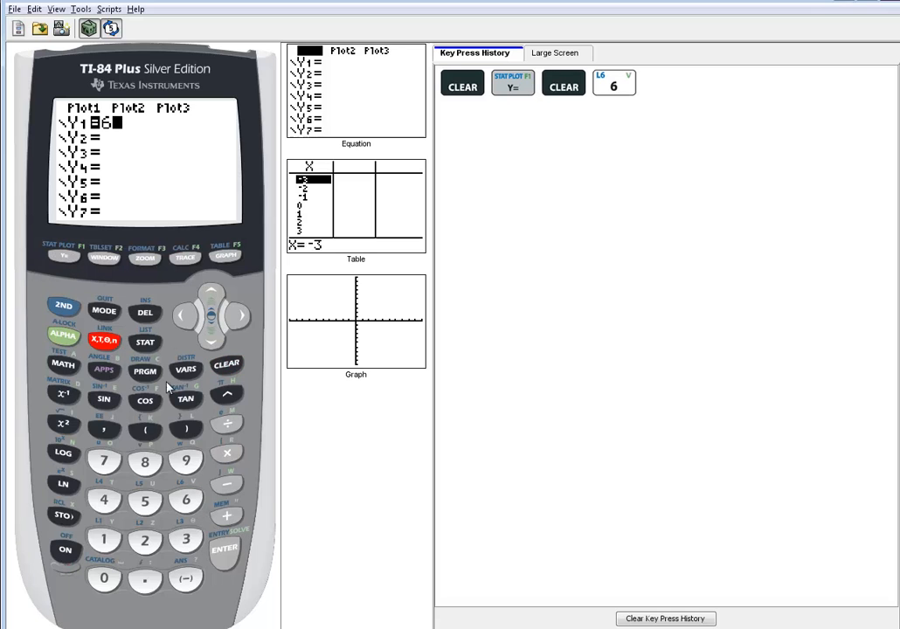
pyautogui.click(144, 500)
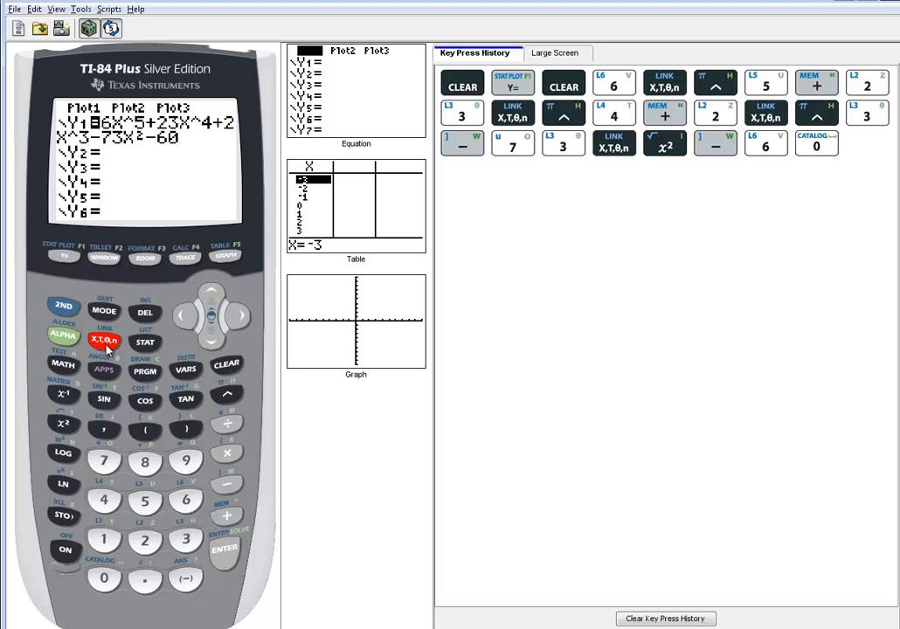
pyautogui.click(103, 340)
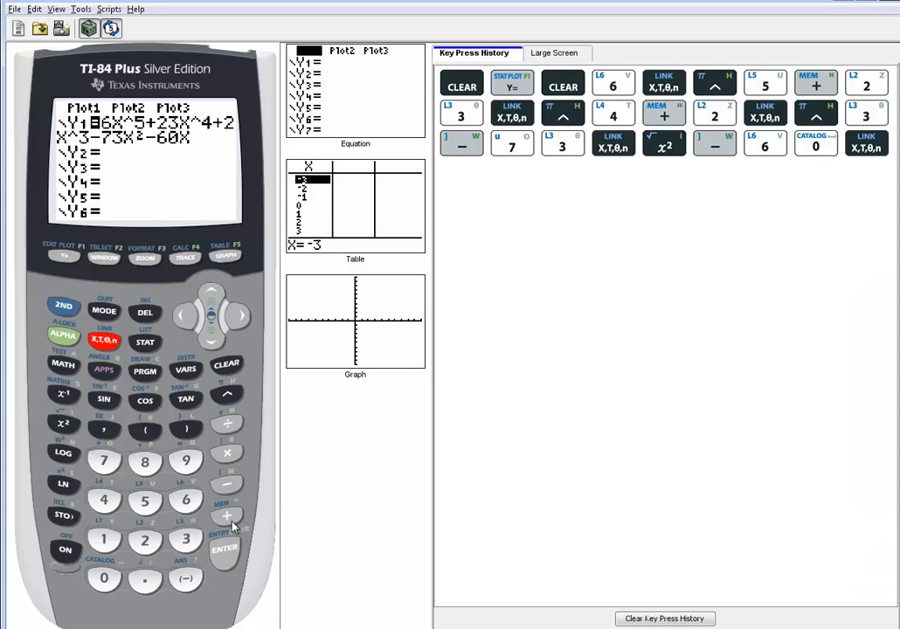
pyautogui.click(145, 541)
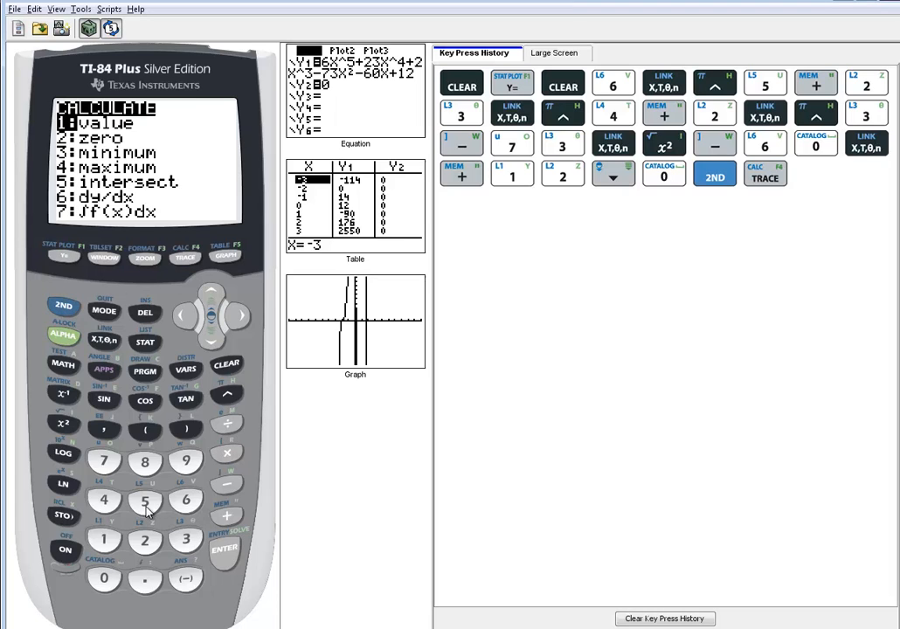
# Intersect Y1 with Y2 using guess -2, giving the root X=-2.
pyautogui.click(145, 500)
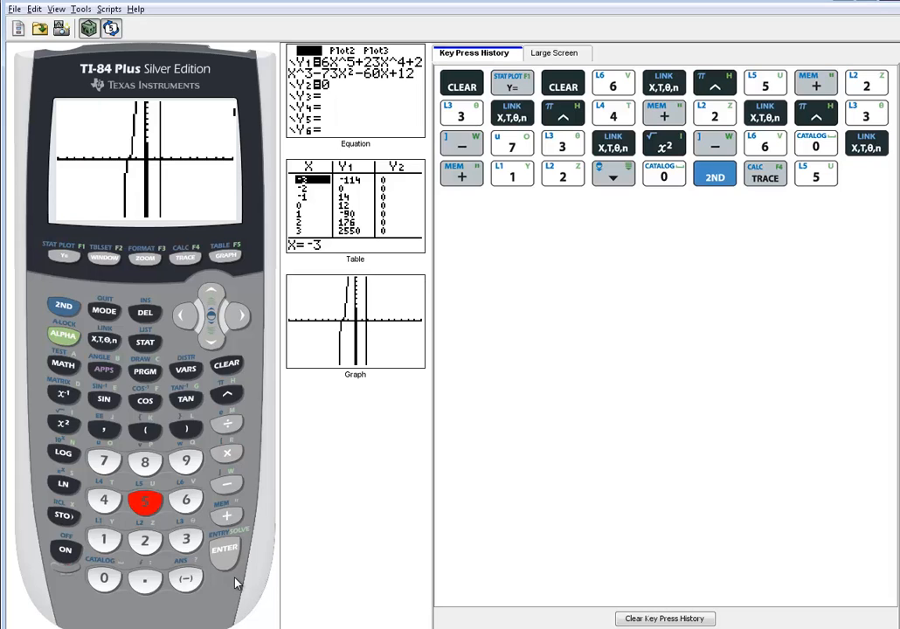
pyautogui.moveTo(215, 316)
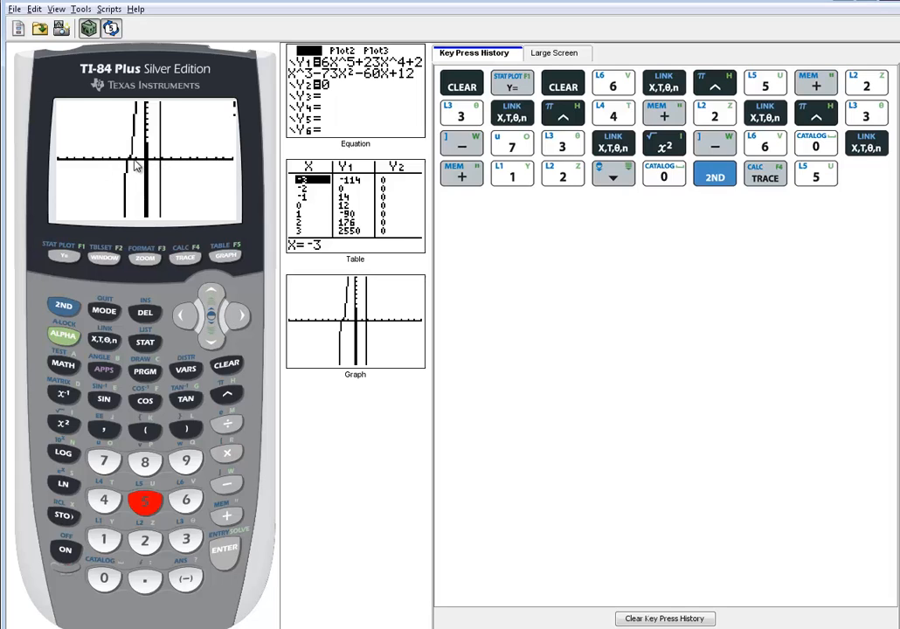
pyautogui.click(225, 548)
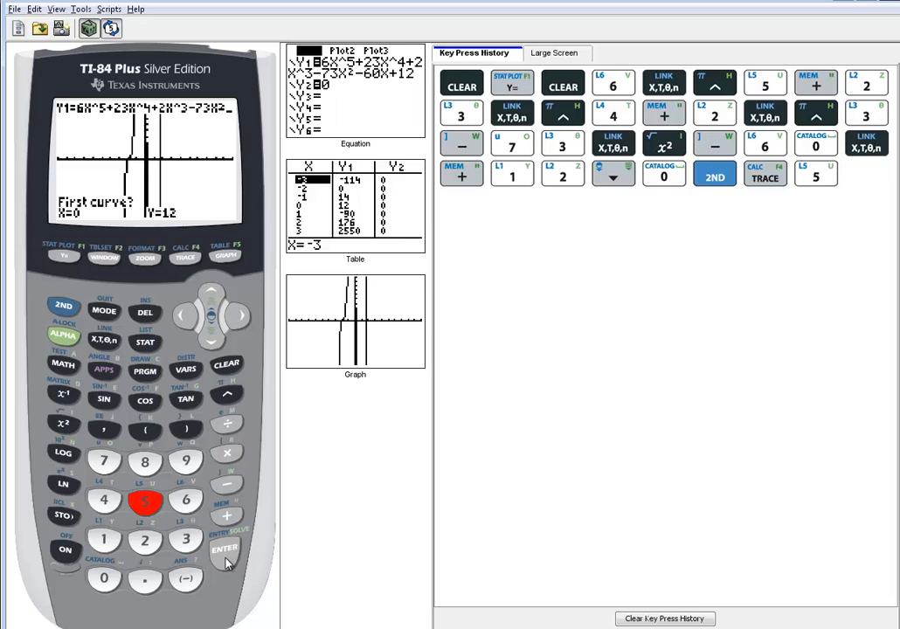
pyautogui.click(224, 549)
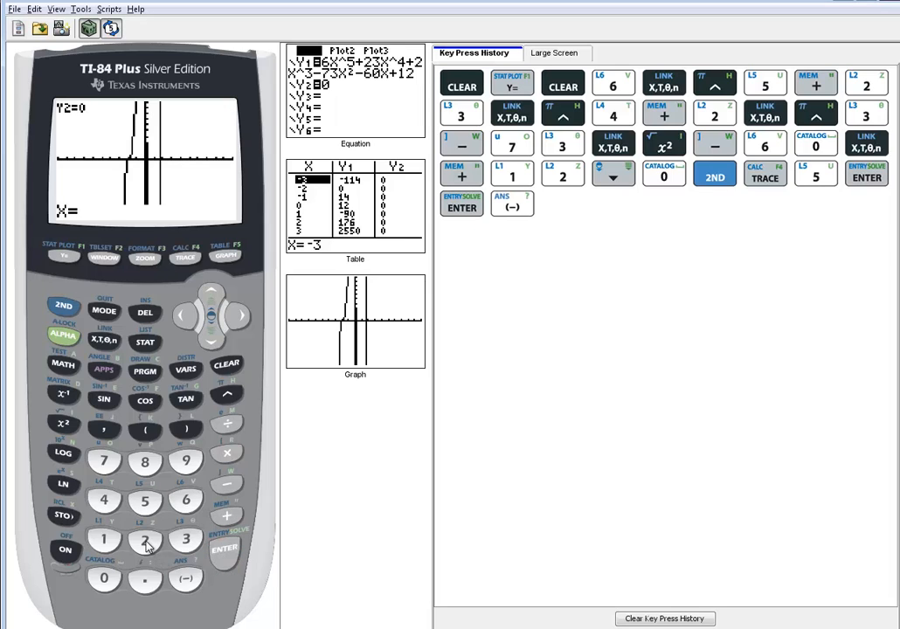
pyautogui.click(225, 549)
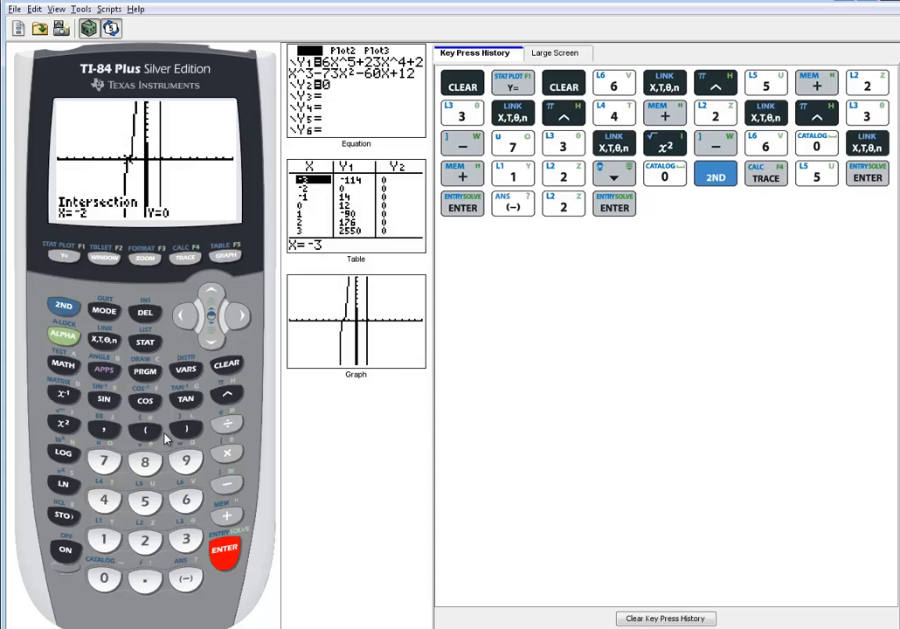
pyautogui.moveTo(153, 165)
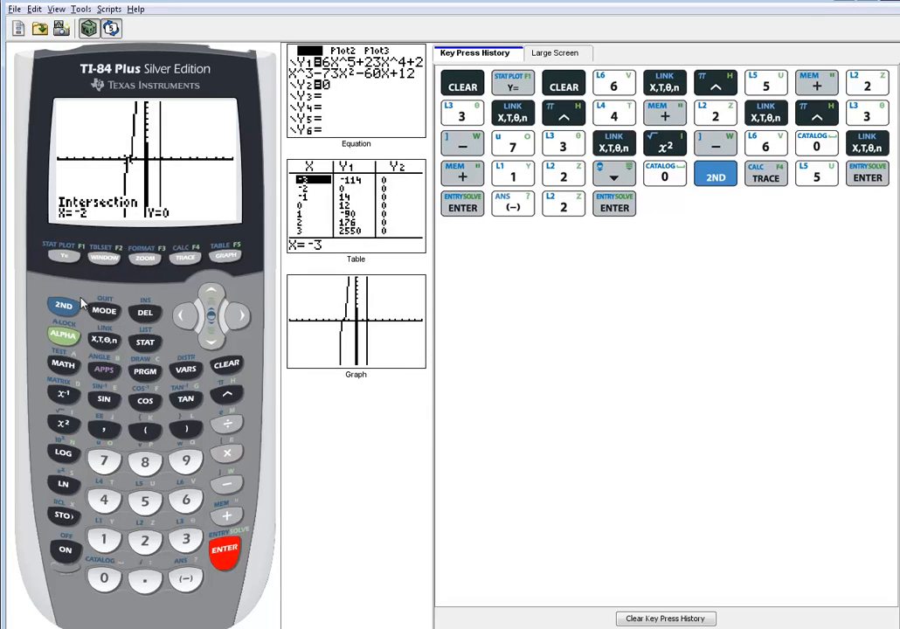
# Intersect Y1 with Y2 using guess 0, giving X=.16666667.
pyautogui.click(185, 258)
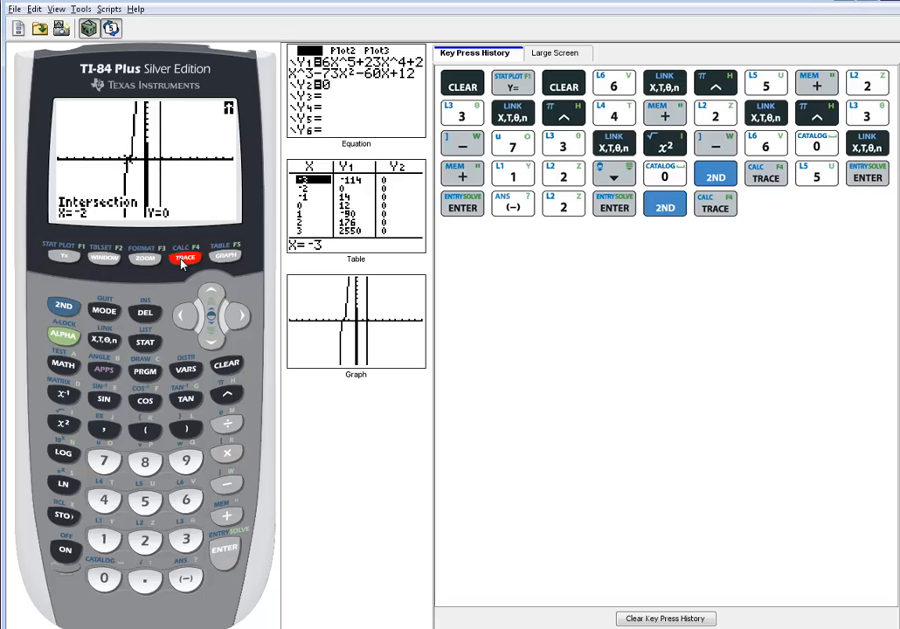
pyautogui.click(144, 500)
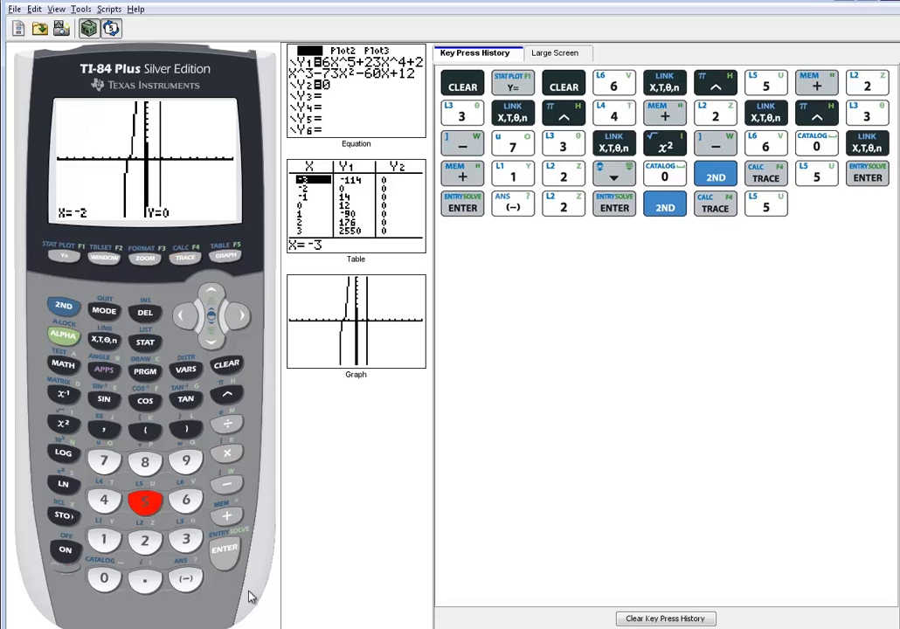
pyautogui.click(225, 548)
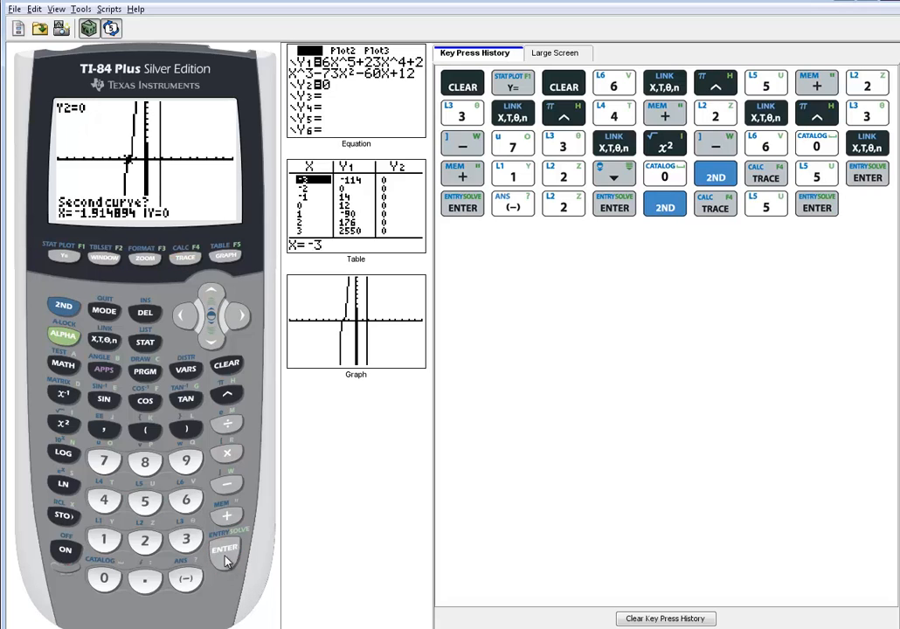
pyautogui.click(224, 549)
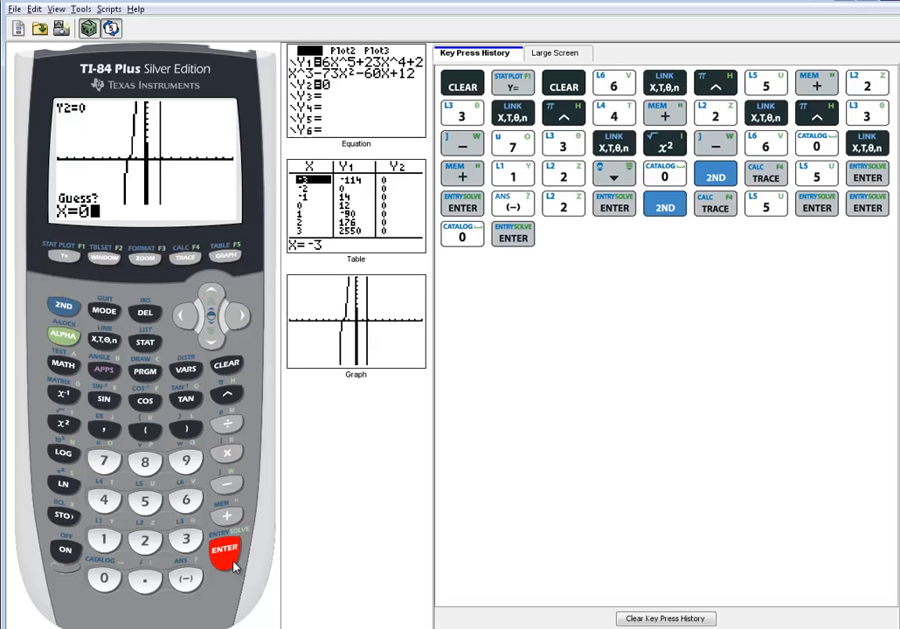
pyautogui.click(224, 551)
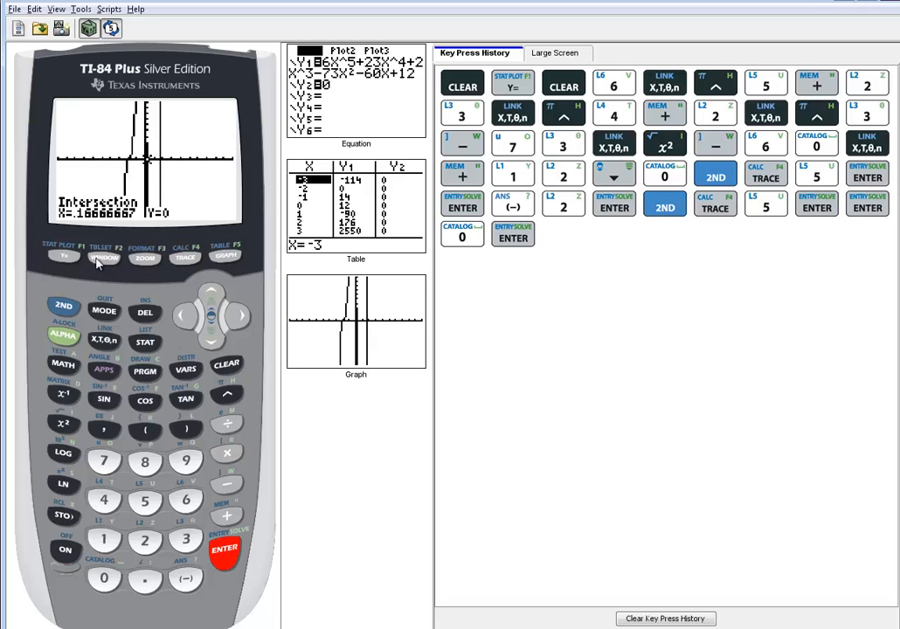
pyautogui.moveTo(129, 222)
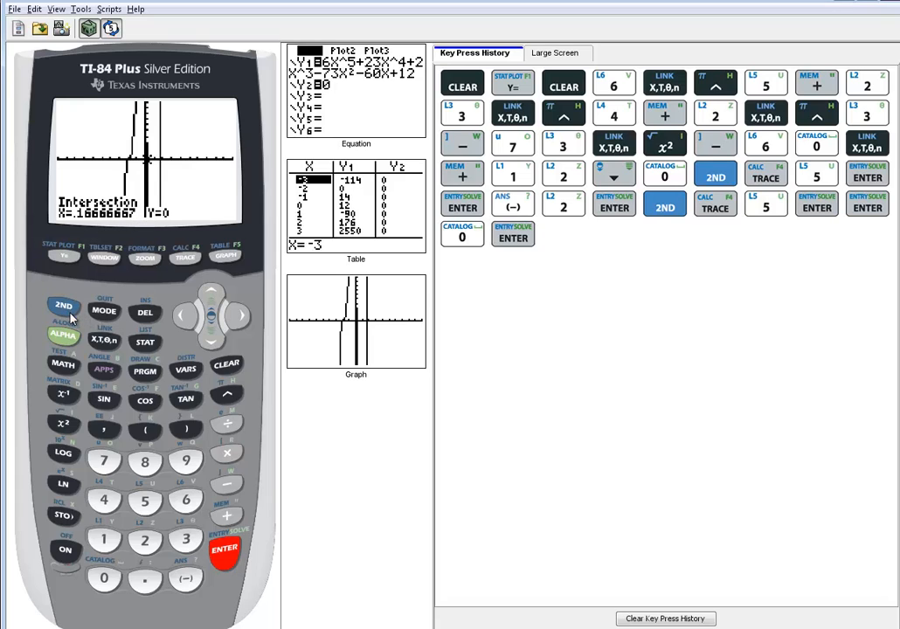
# Convert the root to the fraction 1/6 and write x = -2 on the whiteboard.
pyautogui.click(103, 312)
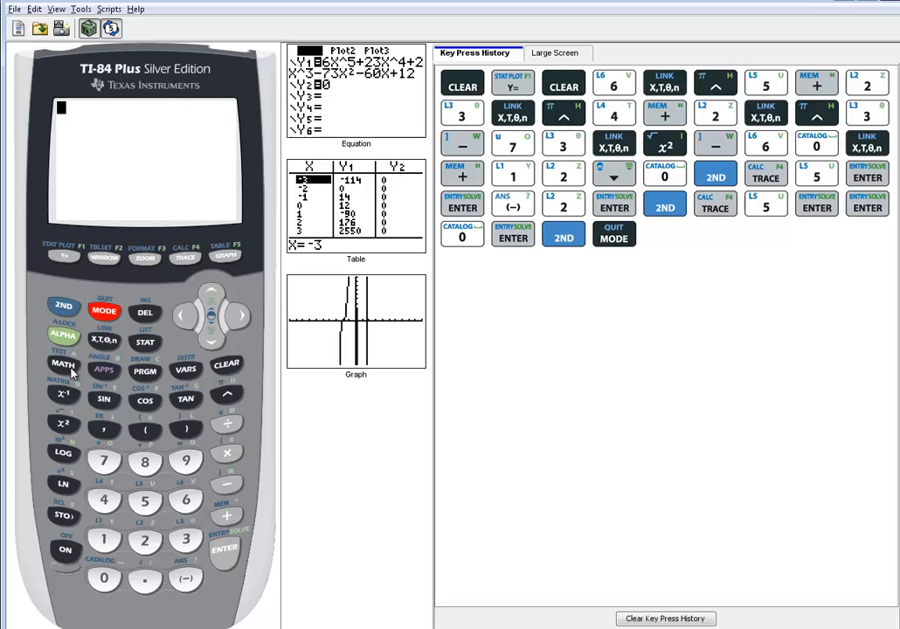
pyautogui.click(224, 548)
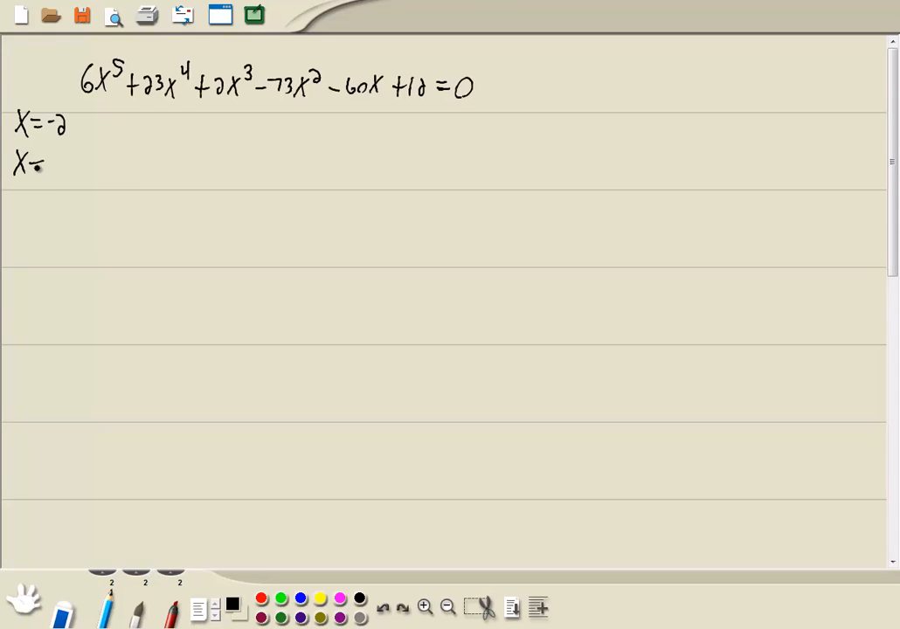
pyautogui.moveTo(42, 156); pyautogui.dragTo(63, 179)
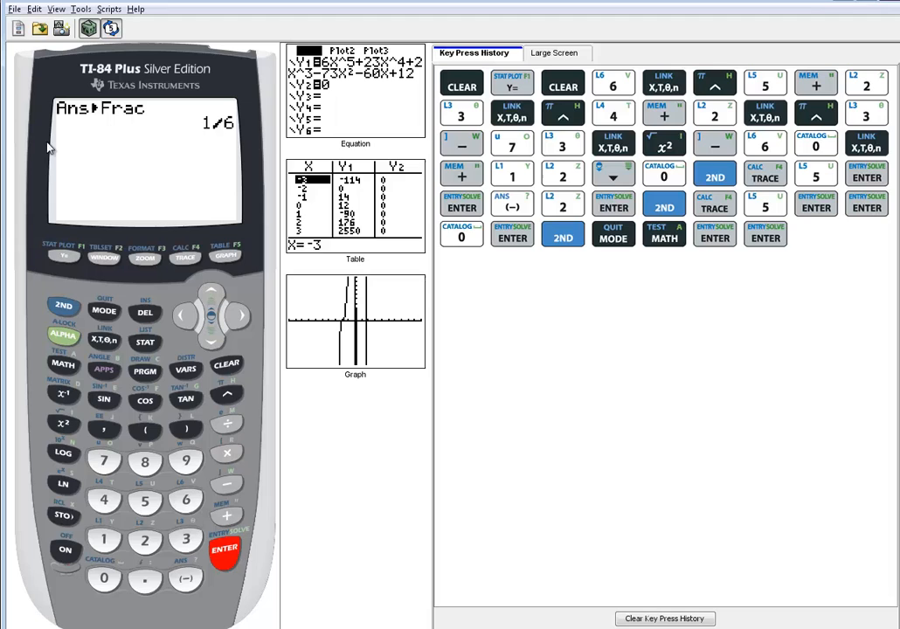
# Intersect Y1 with Y2 using guess 2, giving X=1.7320508, then return home.
pyautogui.click(63, 305)
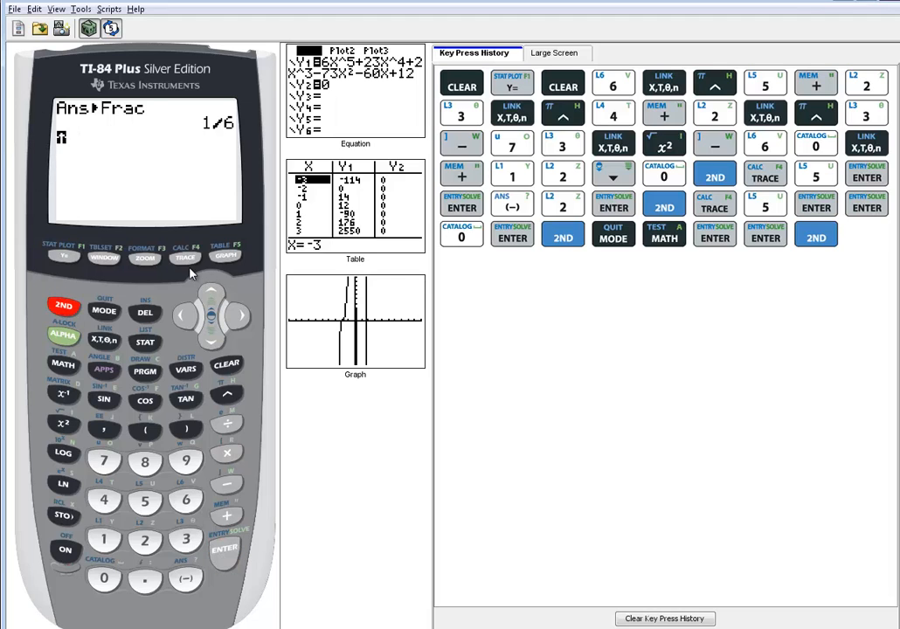
pyautogui.click(185, 253)
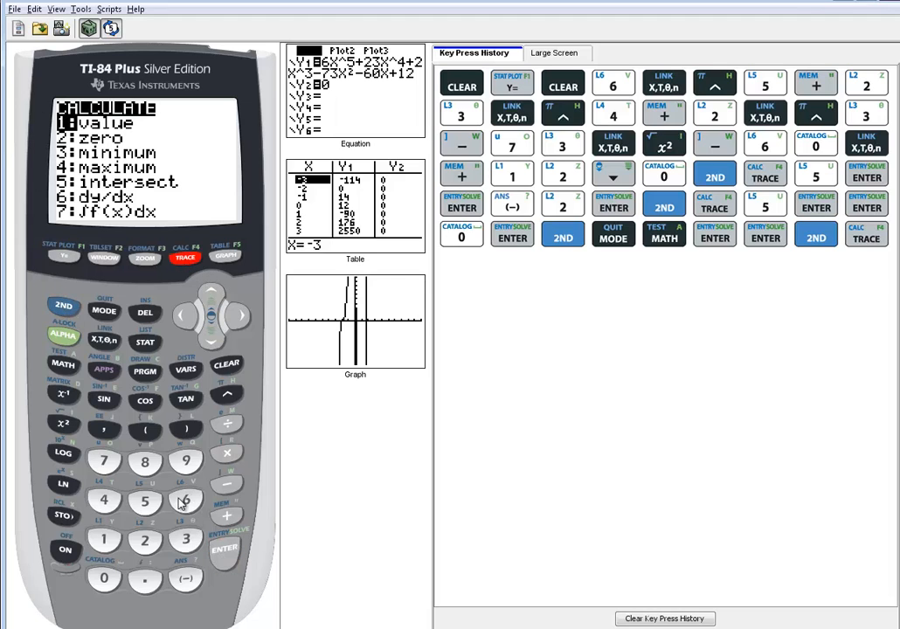
pyautogui.click(144, 501)
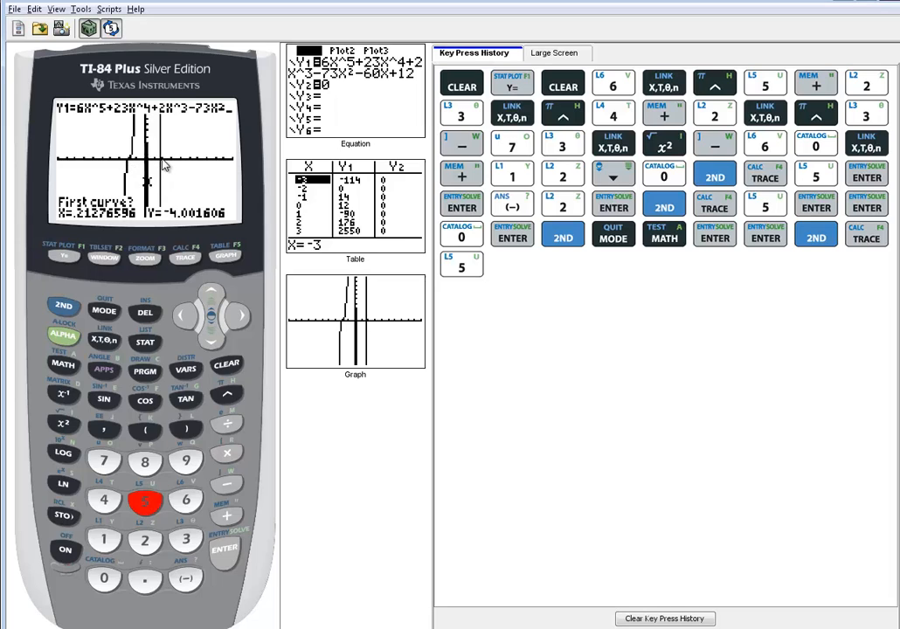
pyautogui.click(224, 549)
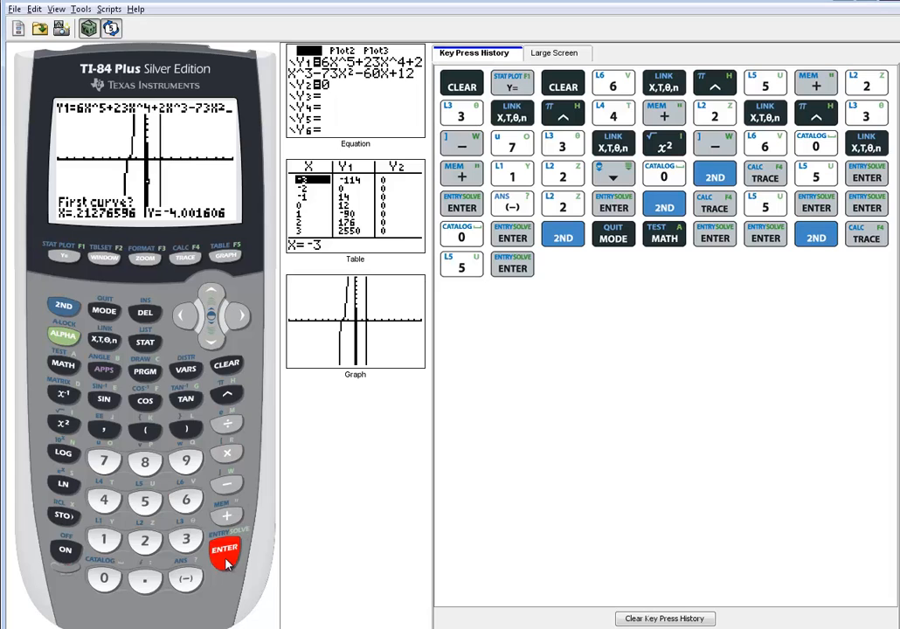
pyautogui.click(224, 549)
pyautogui.write('2')
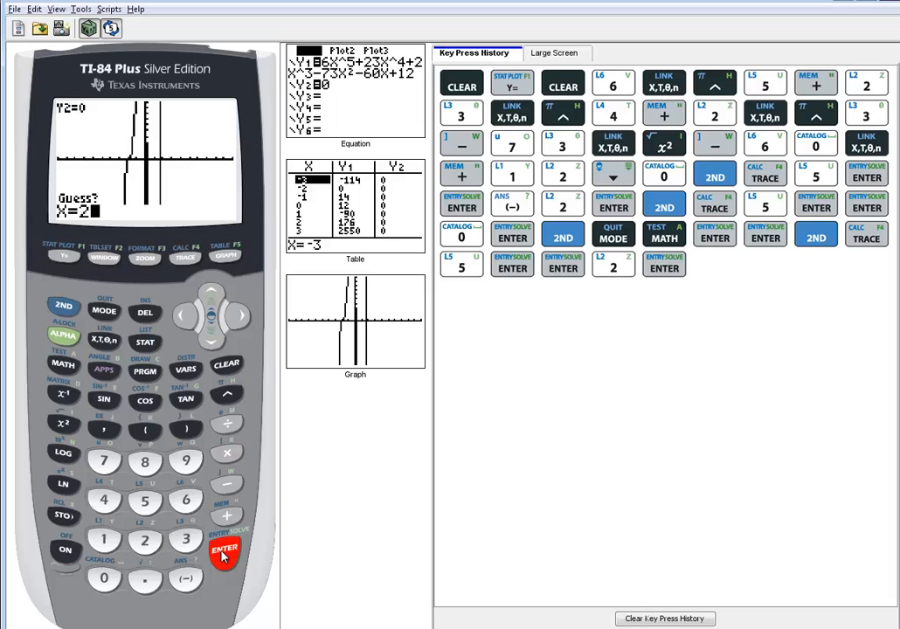
pyautogui.click(224, 551)
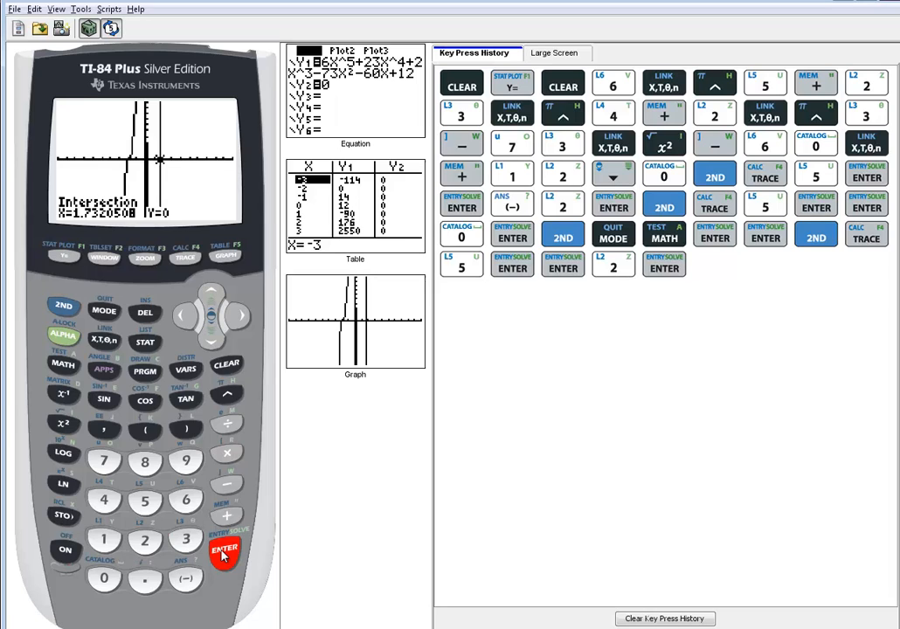
pyautogui.moveTo(192, 236)
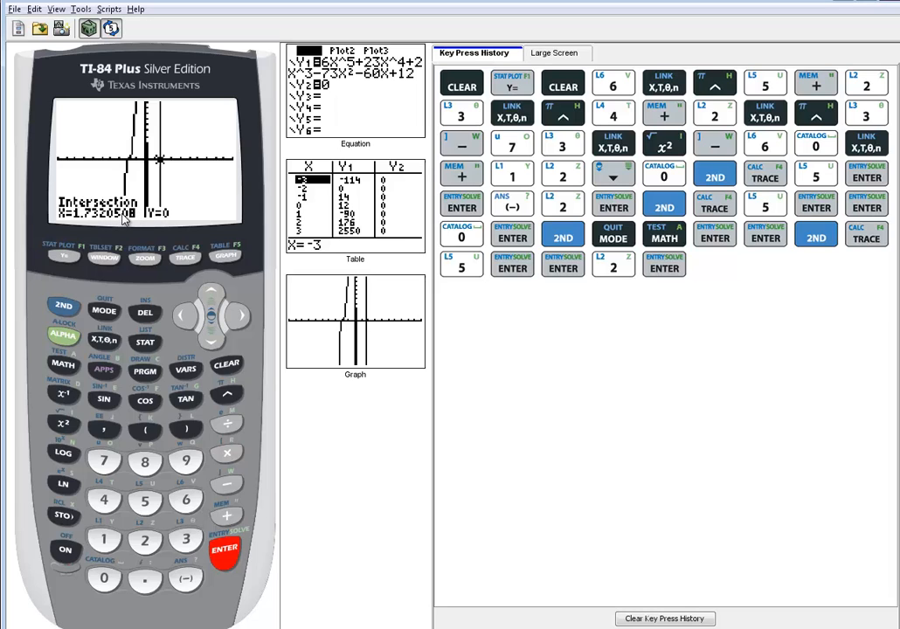
pyautogui.click(63, 306)
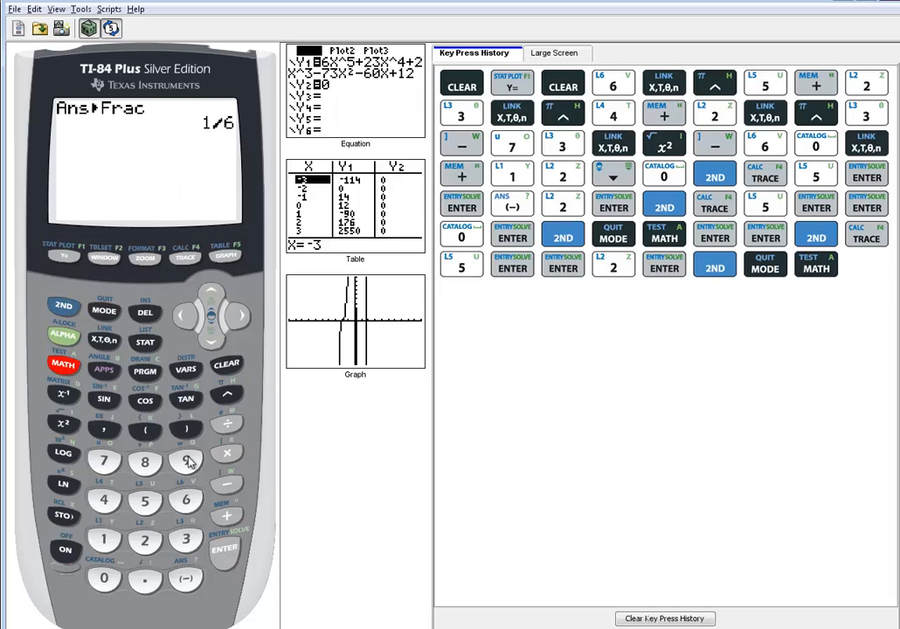
# Try converting 1.732050808 to a fraction, then start another intersect calculation.
pyautogui.click(225, 549)
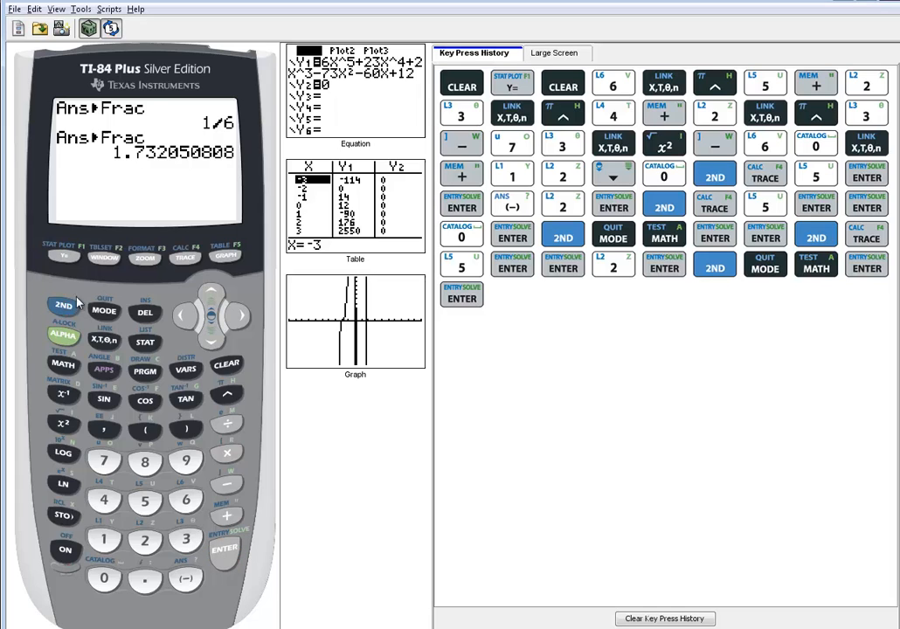
pyautogui.click(185, 255)
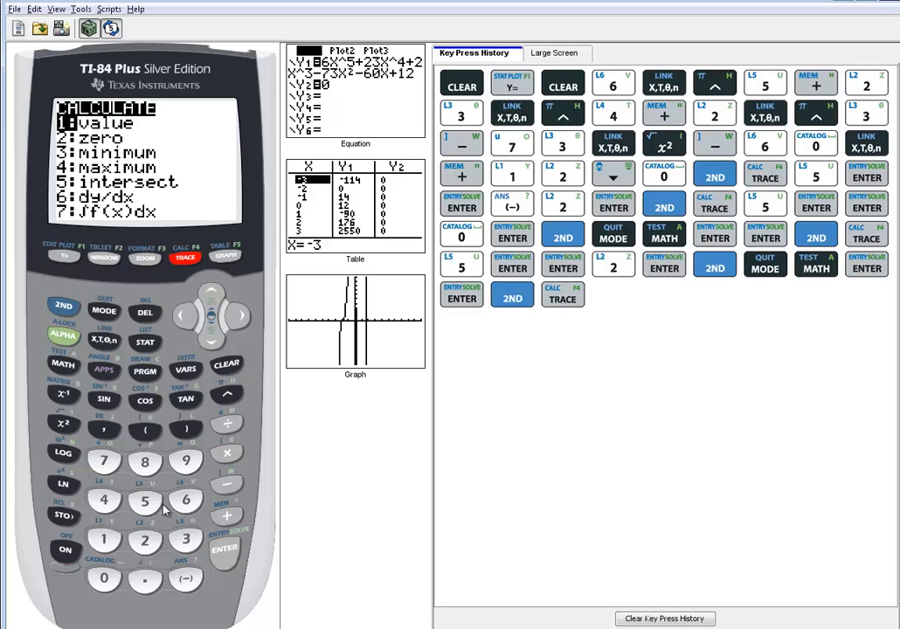
pyautogui.click(145, 501)
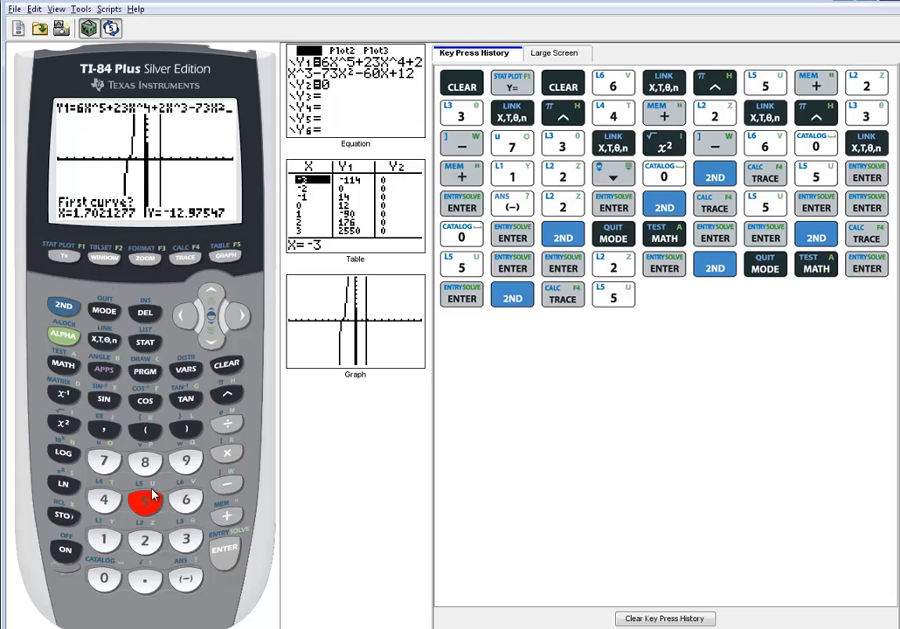
pyautogui.moveTo(148, 166)
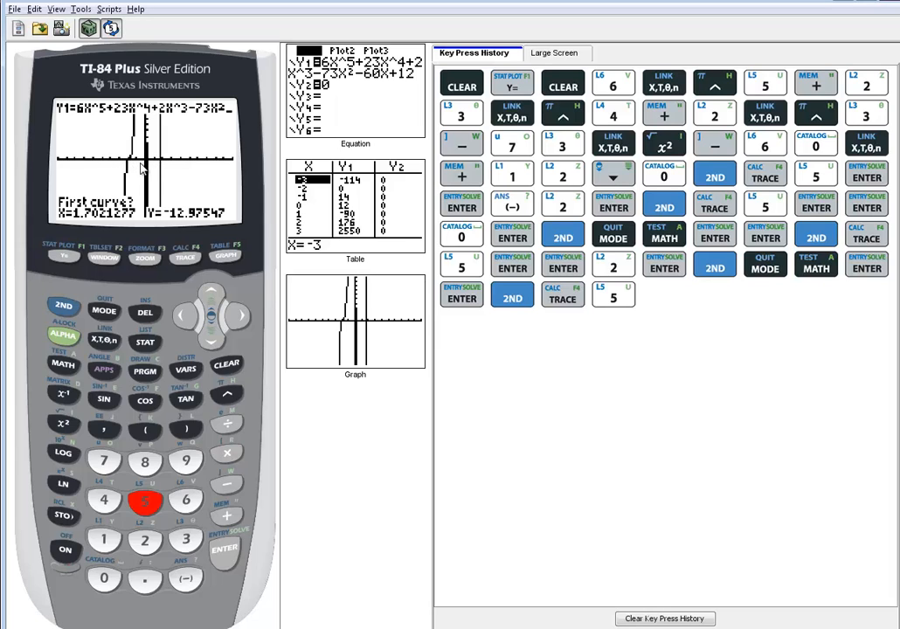
pyautogui.moveTo(168, 170)
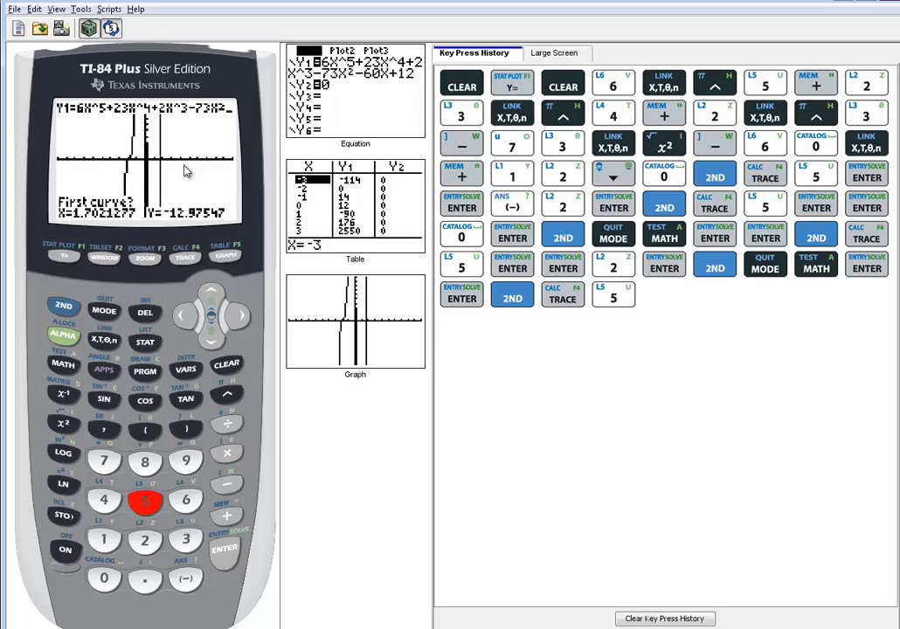
pyautogui.moveTo(517, 501)
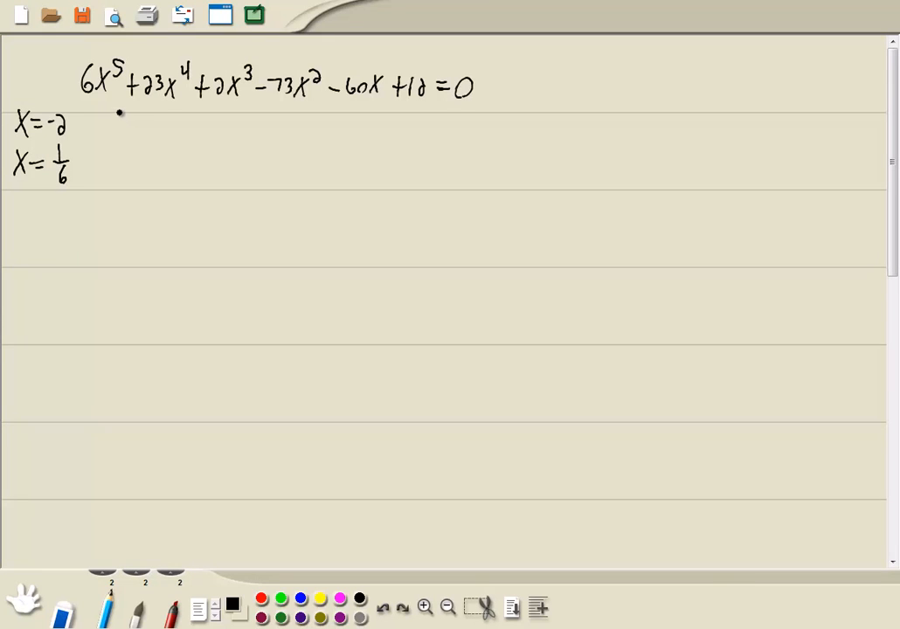
pyautogui.moveTo(118, 113); pyautogui.dragTo(122, 157)
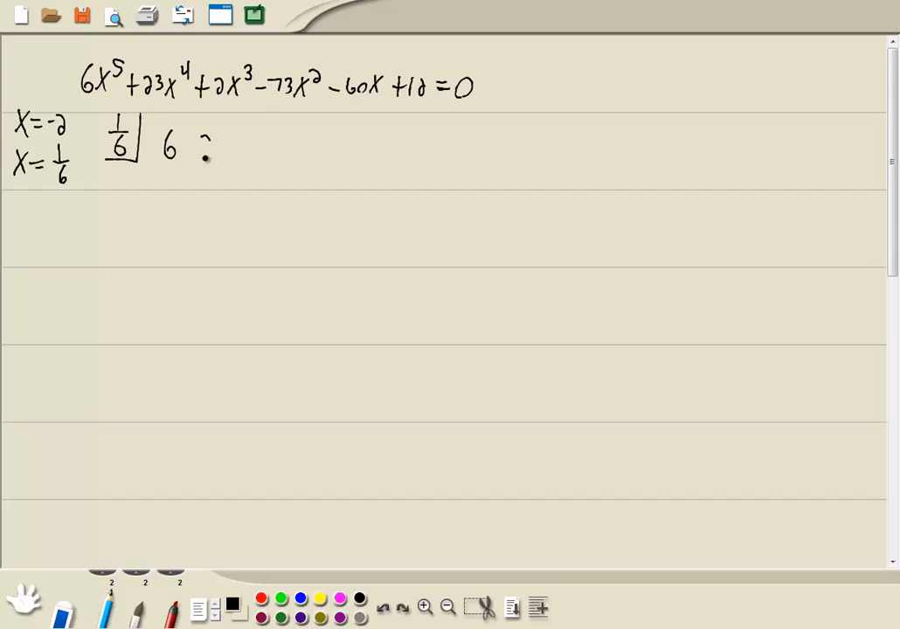
pyautogui.moveTo(201, 146); pyautogui.dragTo(302, 147)
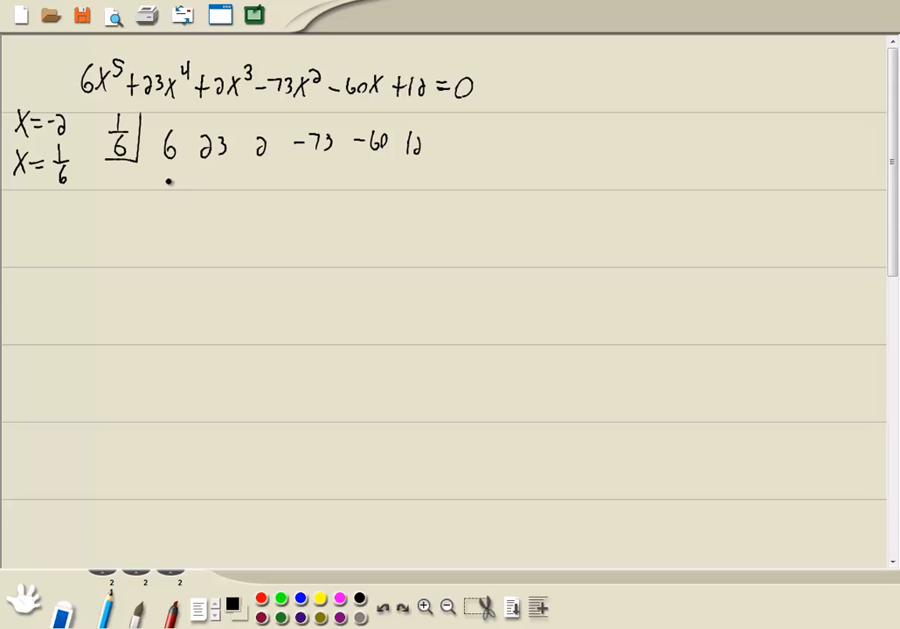
pyautogui.moveTo(162, 191); pyautogui.dragTo(443, 199)
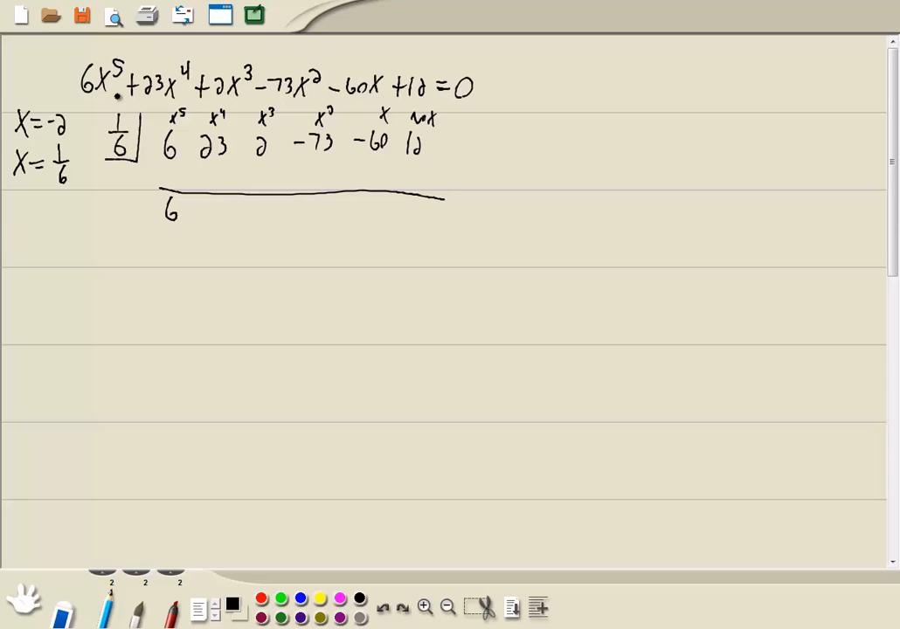
# Fill in products and sums giving 6 24 6 -72 -72 remainder 0, and box x=1/6.
pyautogui.click(136, 149)
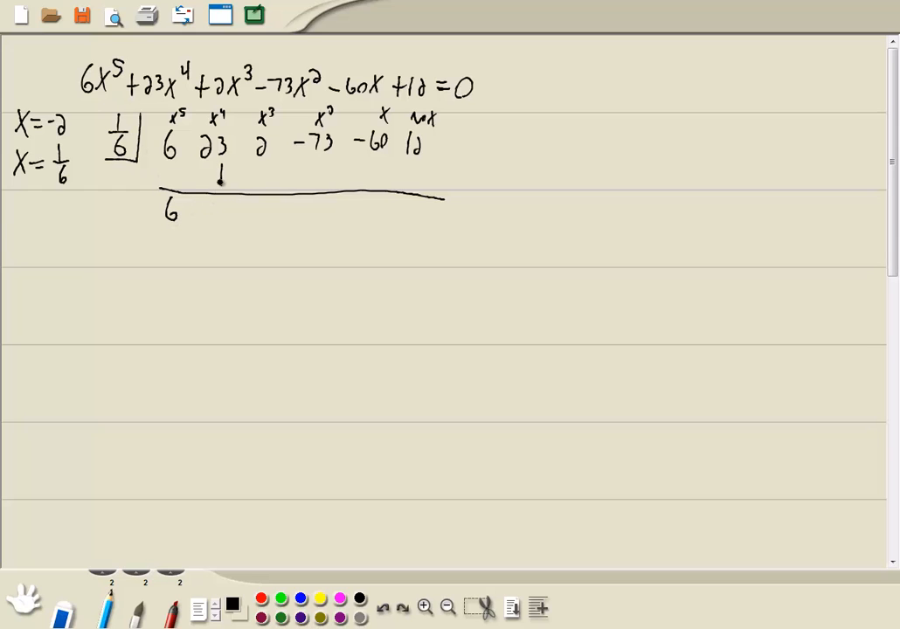
pyautogui.write('24 6')
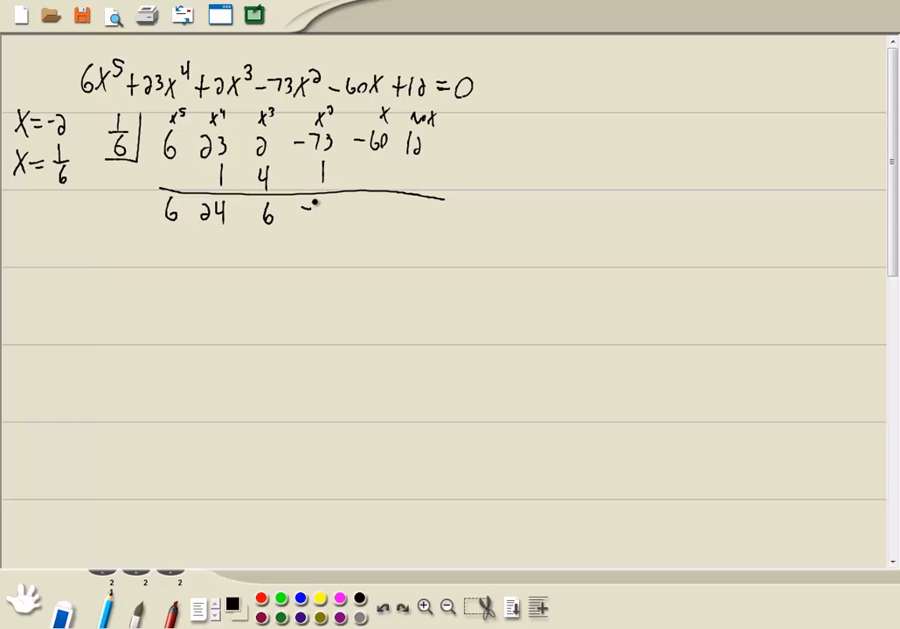
pyautogui.moveTo(302, 205); pyautogui.dragTo(332, 216)
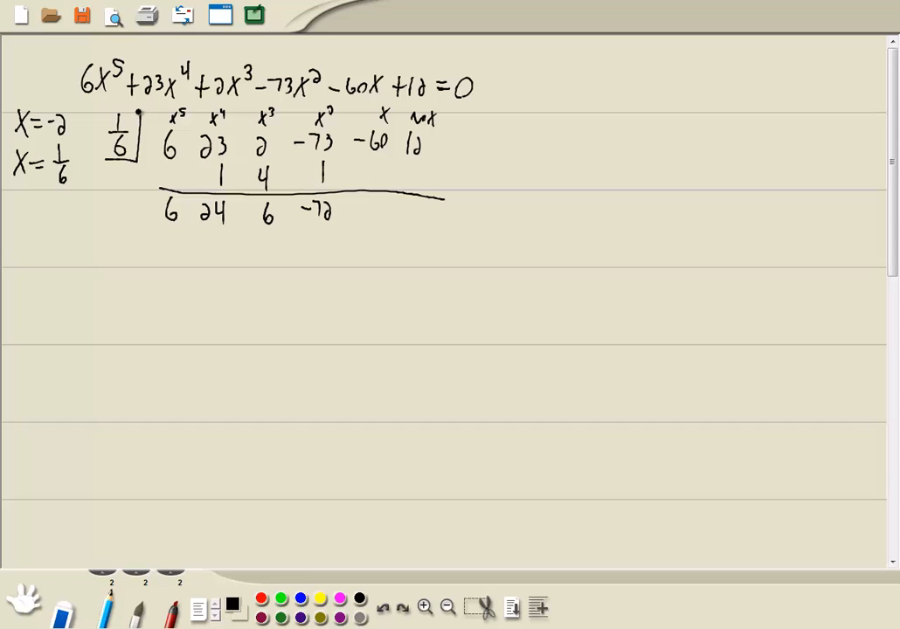
pyautogui.click(352, 211)
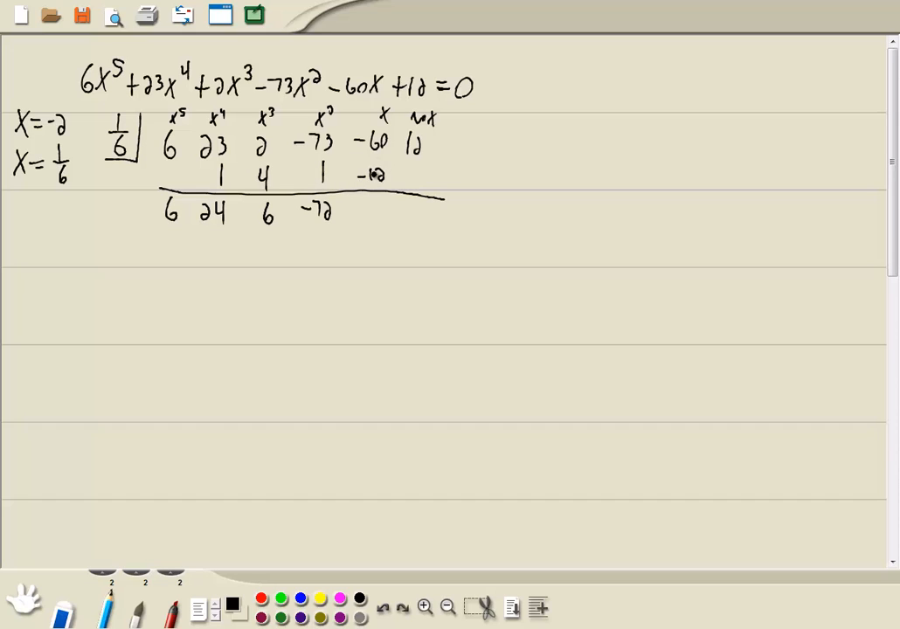
pyautogui.click(357, 209)
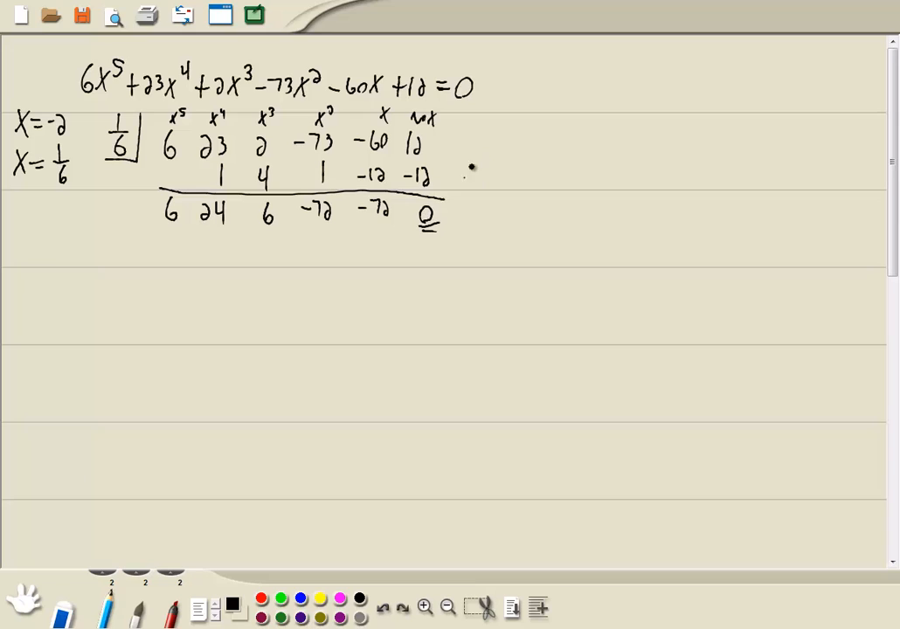
pyautogui.moveTo(464, 170); pyautogui.dragTo(511, 180)
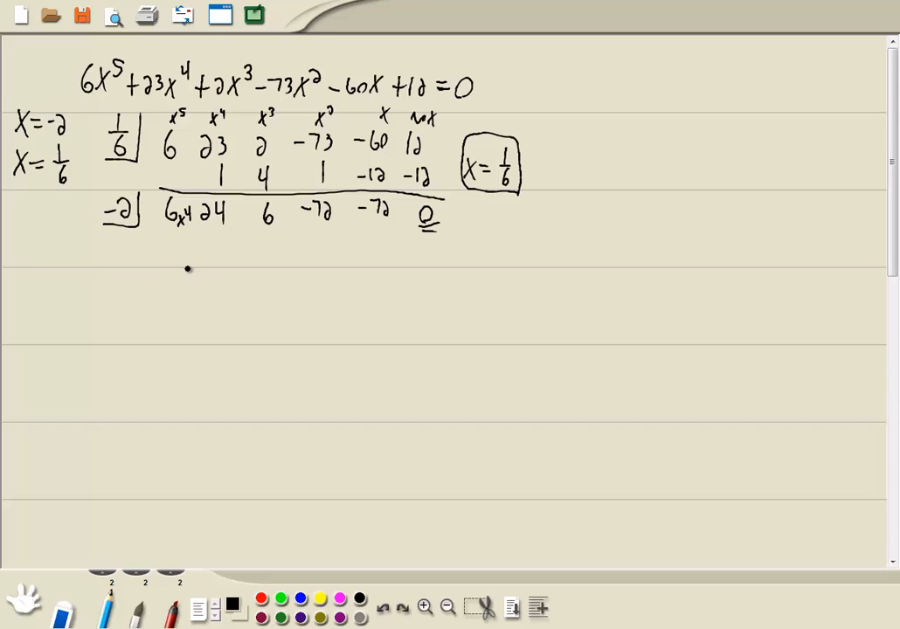
# Divide 6 24 6 -72 -72 by -2 to get 6 12 -18 -36, and box x = -2.
pyautogui.moveTo(161, 261); pyautogui.dragTo(398, 267)
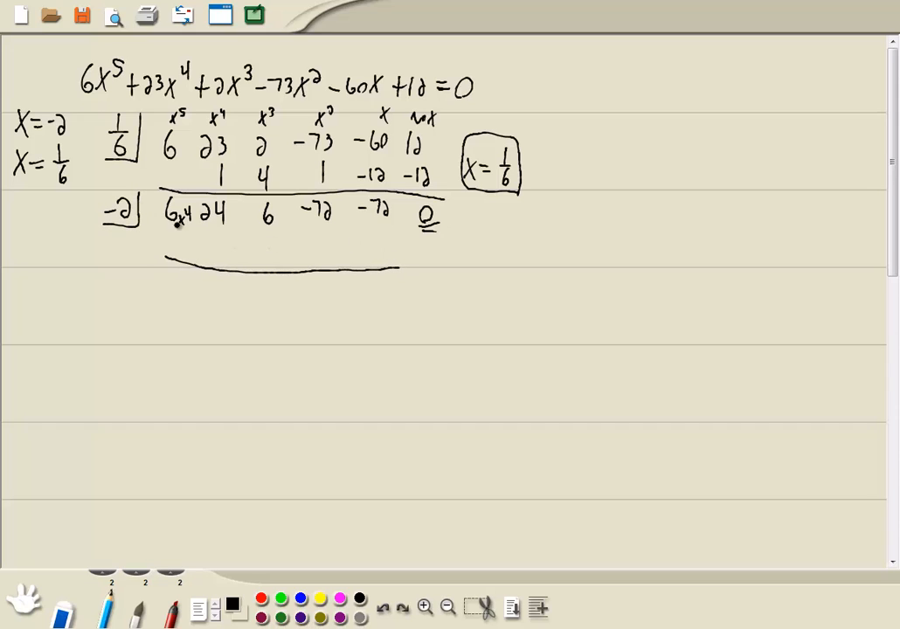
pyautogui.moveTo(171, 267); pyautogui.dragTo(184, 292)
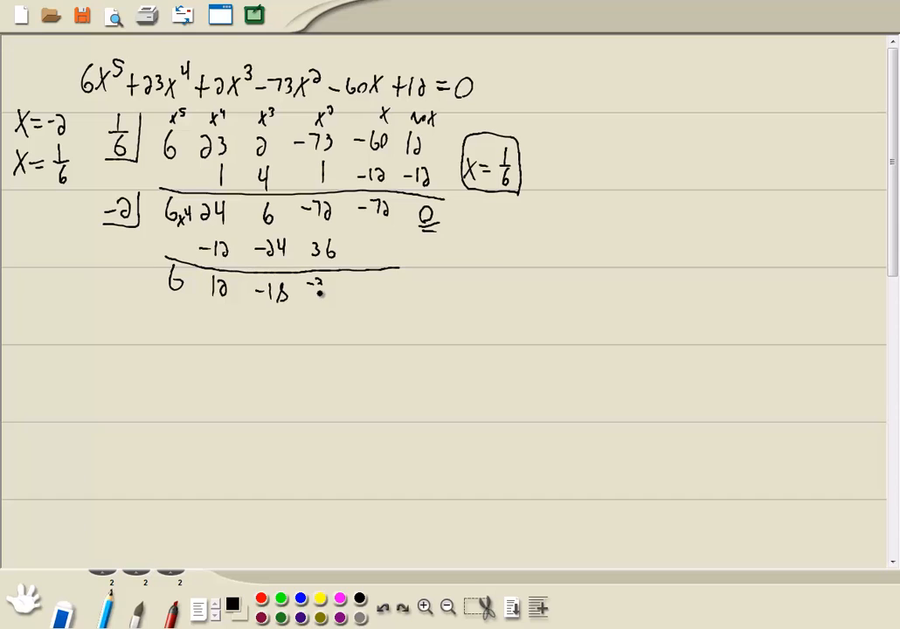
pyautogui.write('36 0')
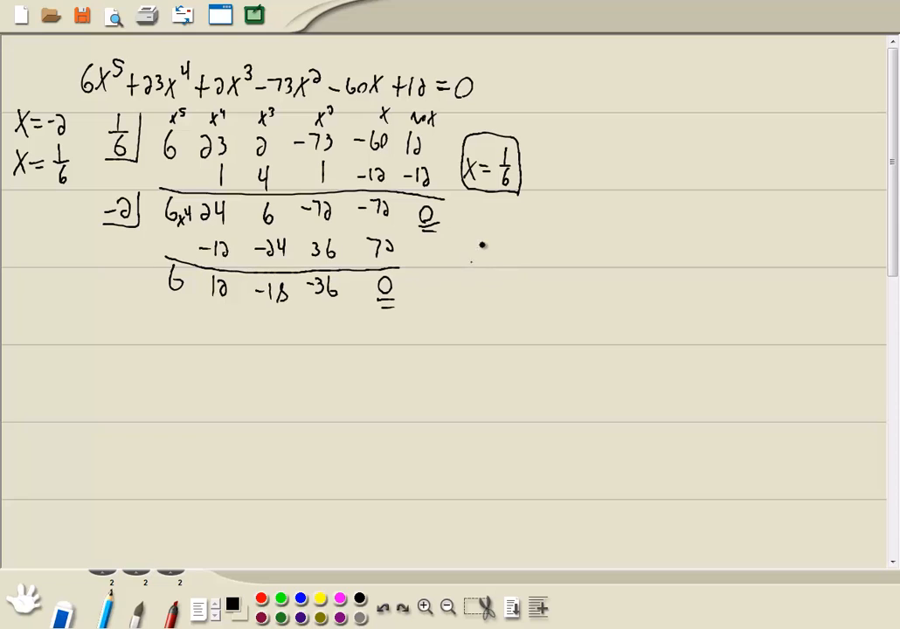
pyautogui.moveTo(469, 251); pyautogui.dragTo(524, 254)
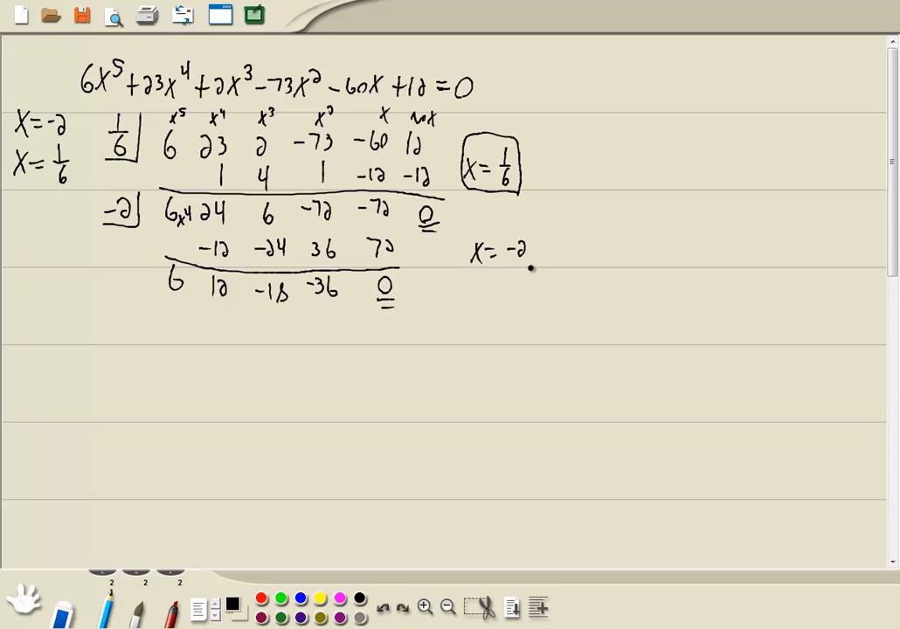
pyautogui.moveTo(472, 227); pyautogui.dragTo(537, 262)
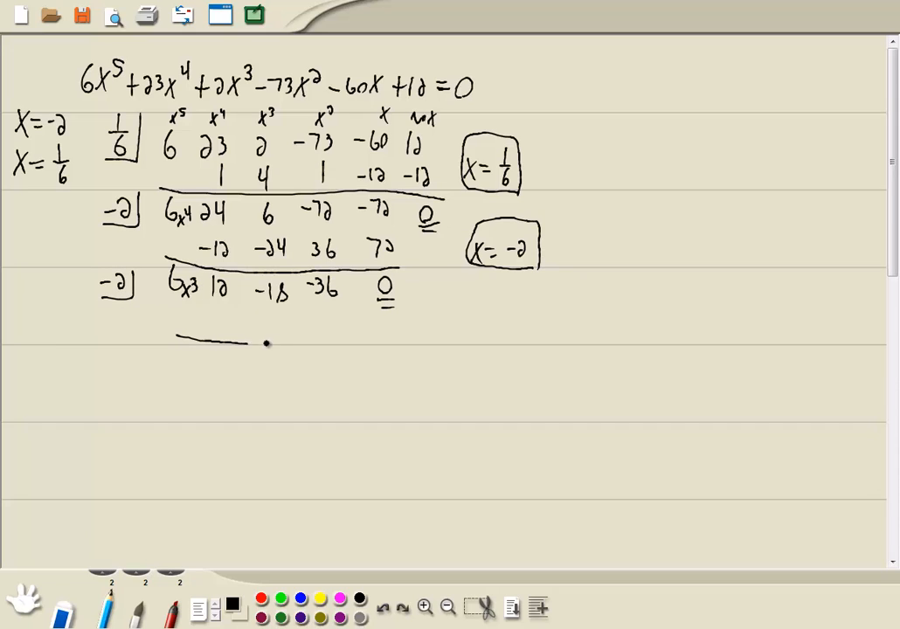
# Draw the result line for dividing 6 12 -18 -36 by -2.
pyautogui.moveTo(262, 342); pyautogui.dragTo(347, 343)
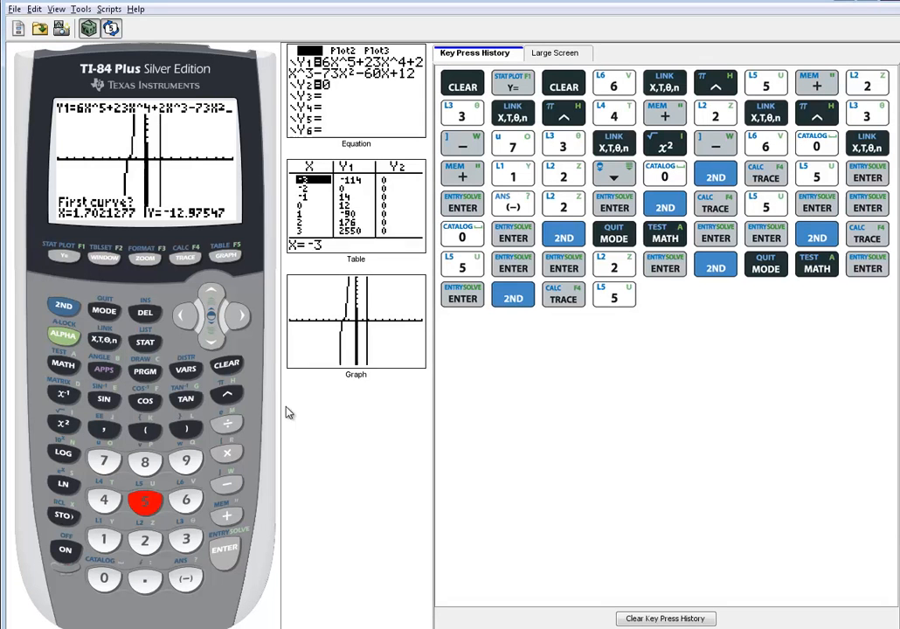
pyautogui.moveTo(163, 181)
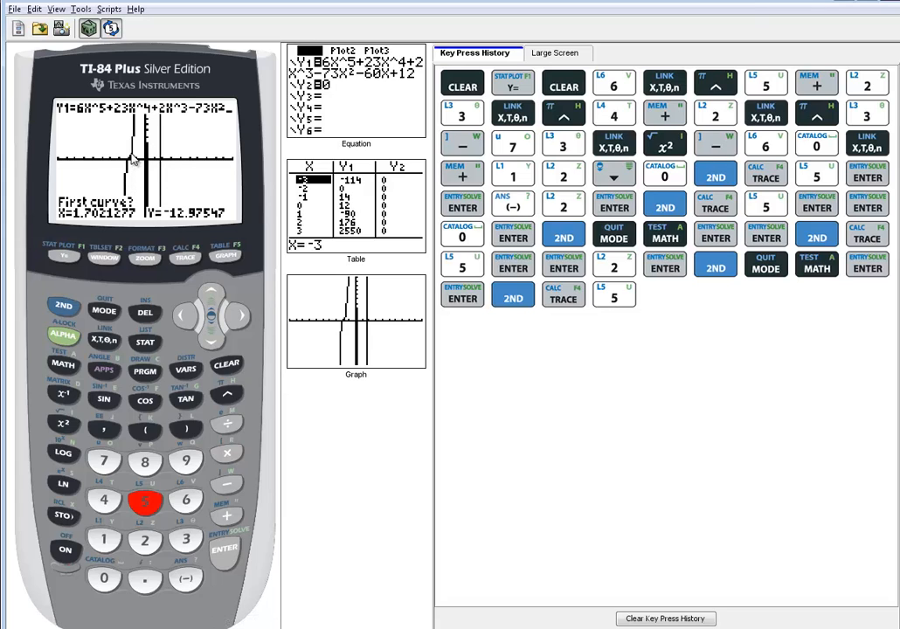
pyautogui.moveTo(127, 183)
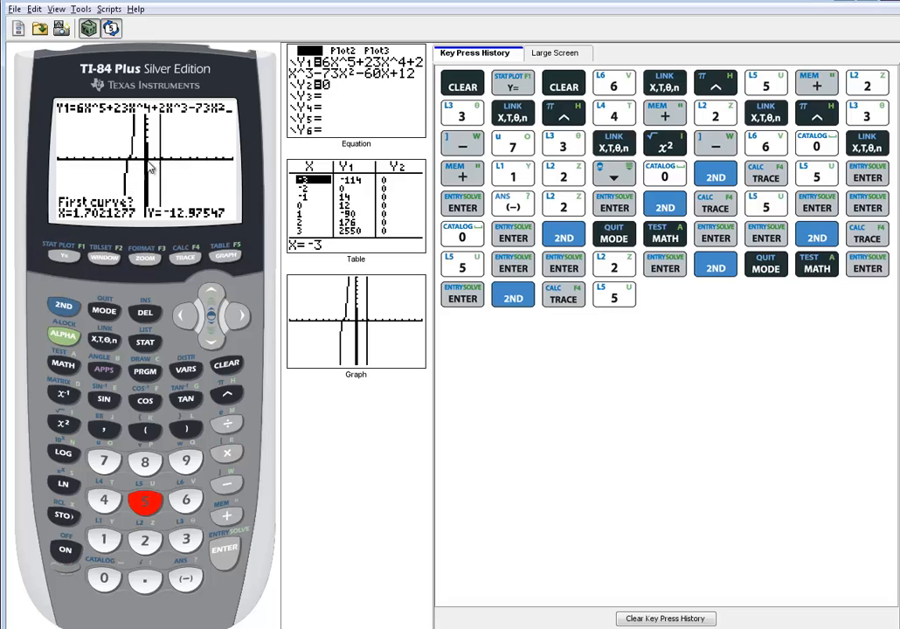
pyautogui.moveTo(174, 225)
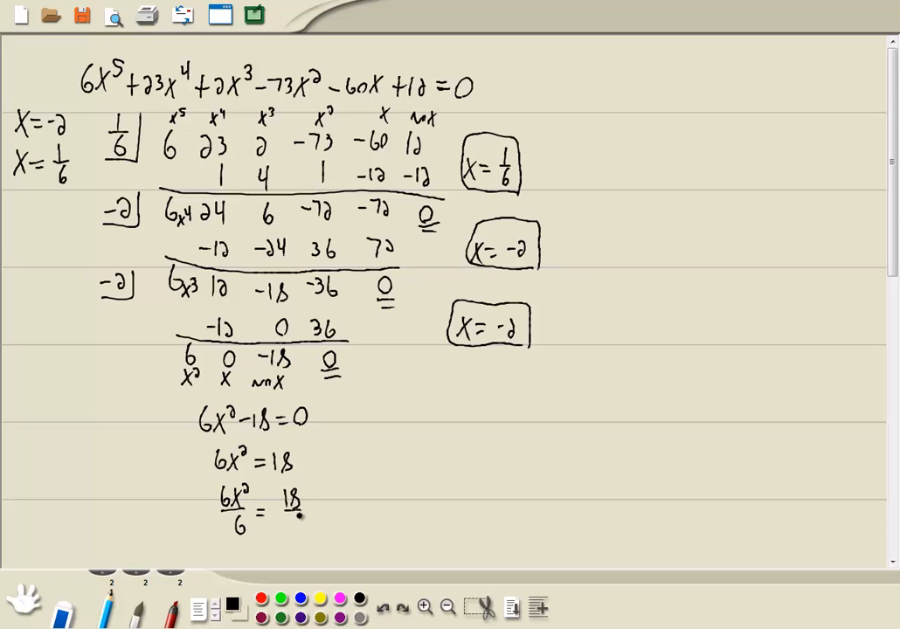
# Divide both sides of 6x²=18 by 6 and draw a curved arrow onward from 18/6.
pyautogui.moveTo(330, 528); pyautogui.dragTo(445, 433)
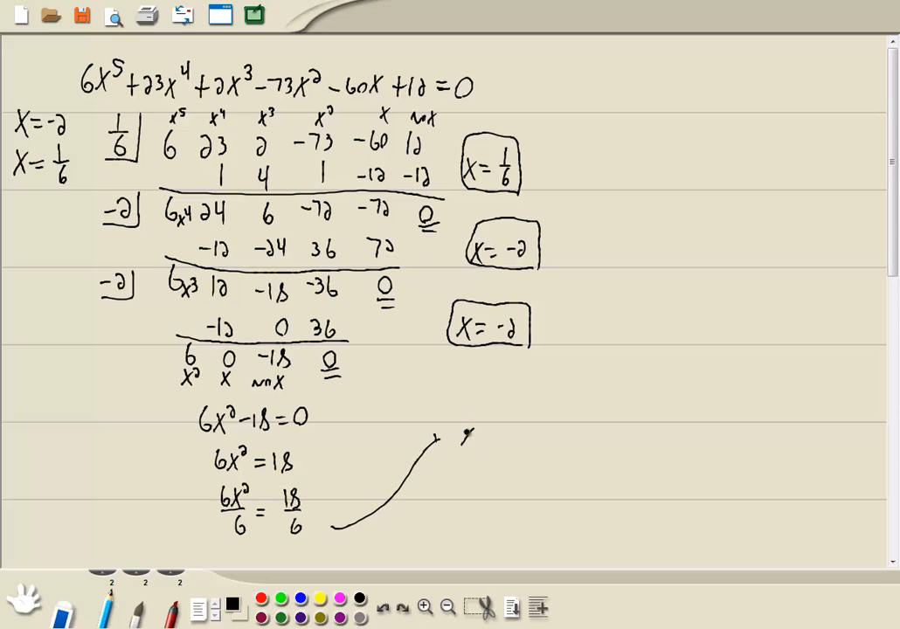